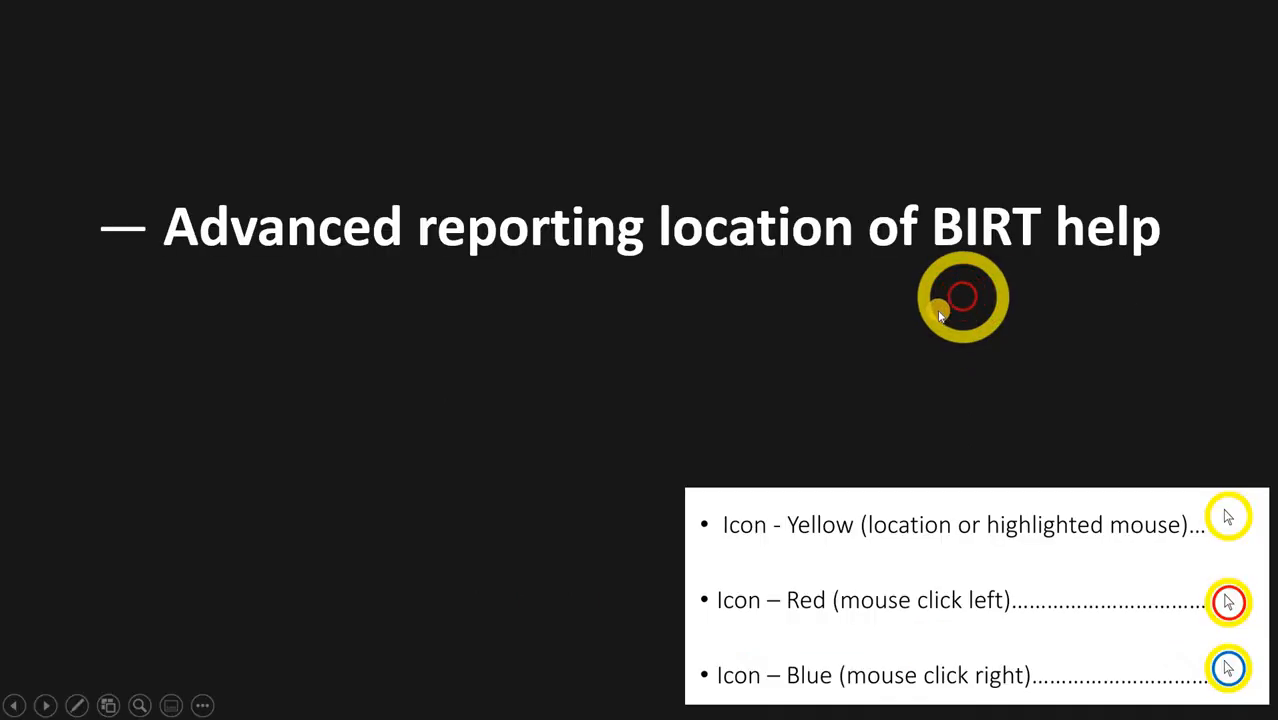
mouse_move(1051, 389)
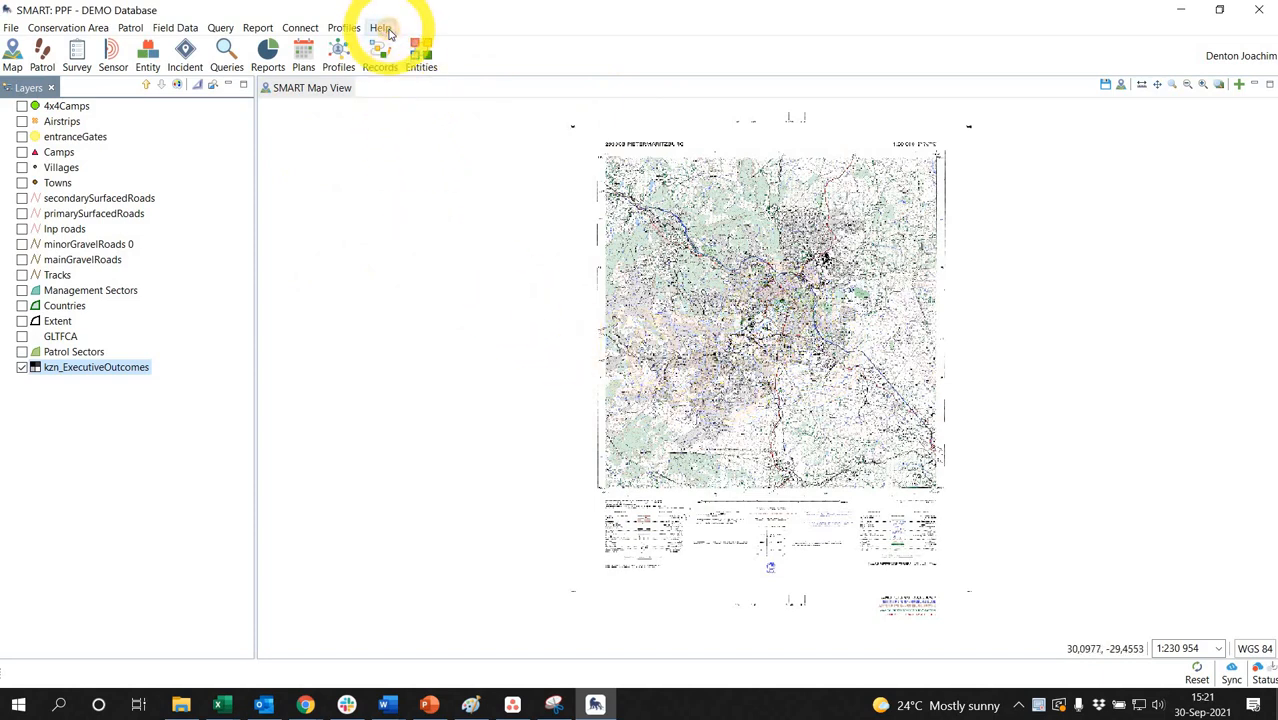
Step: Open SMART's Help menu from the menu bar
left_click(379, 27)
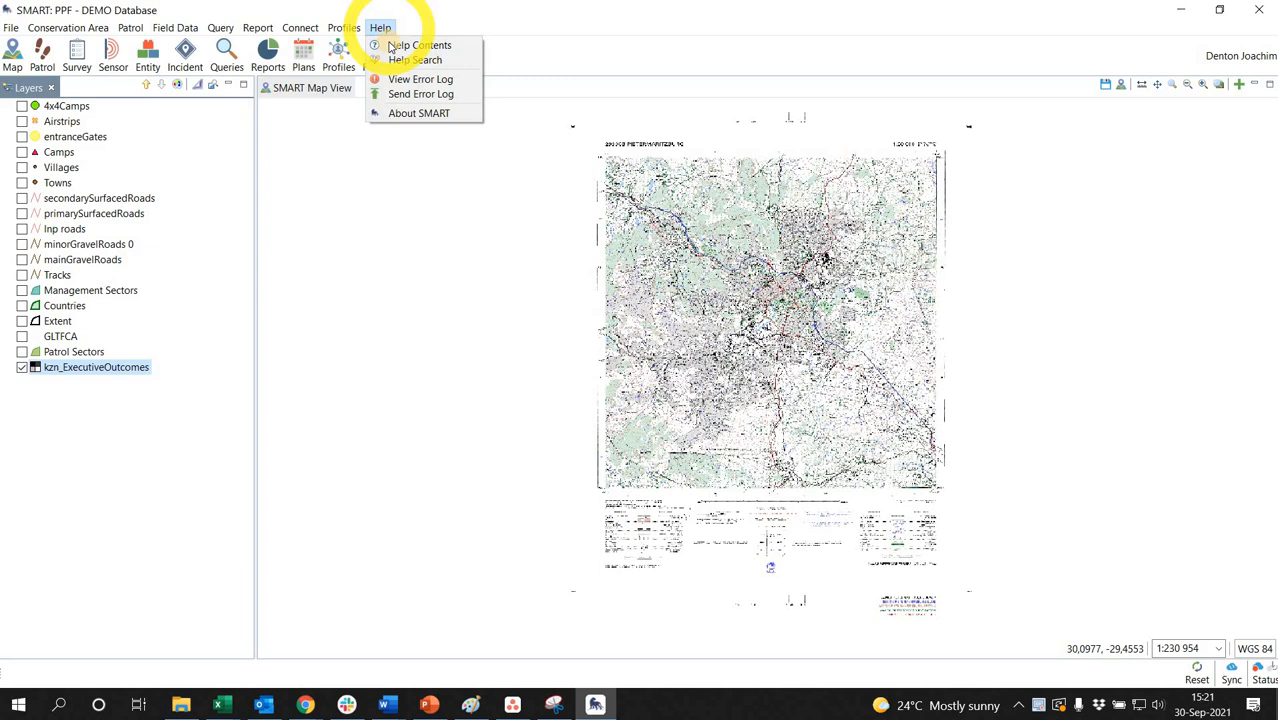
mouse_move(420, 79)
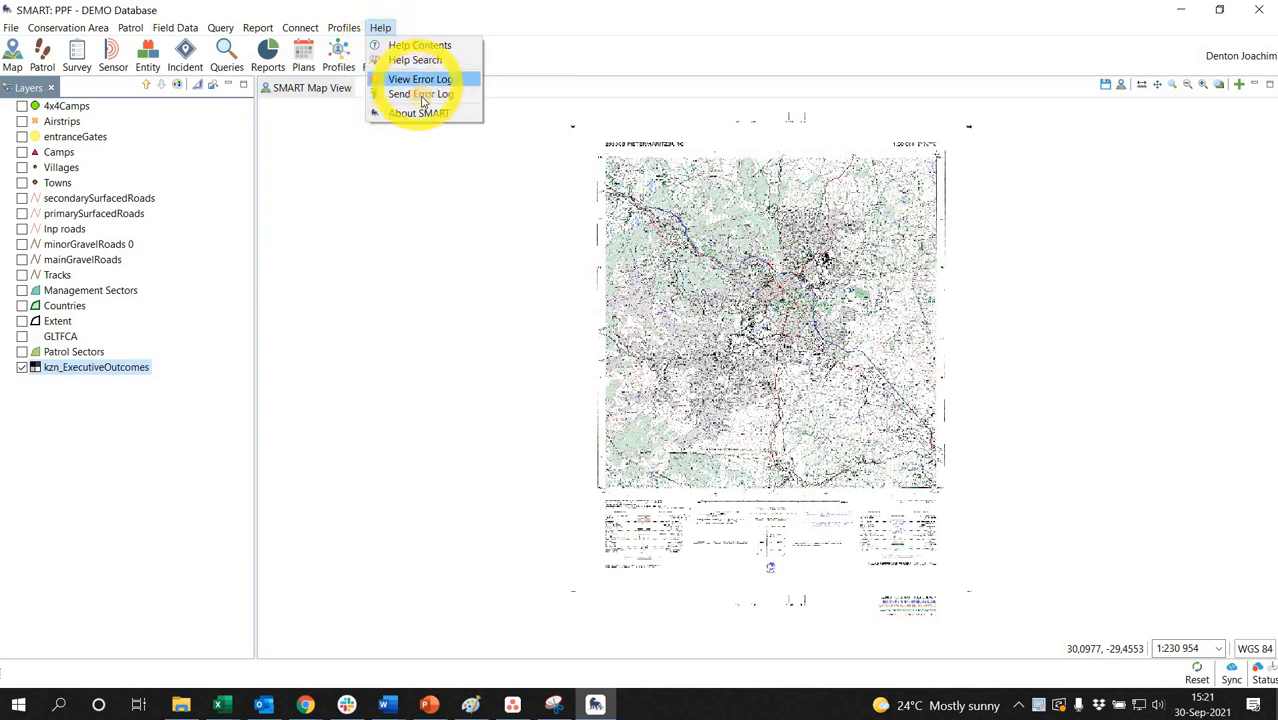
mouse_move(421, 94)
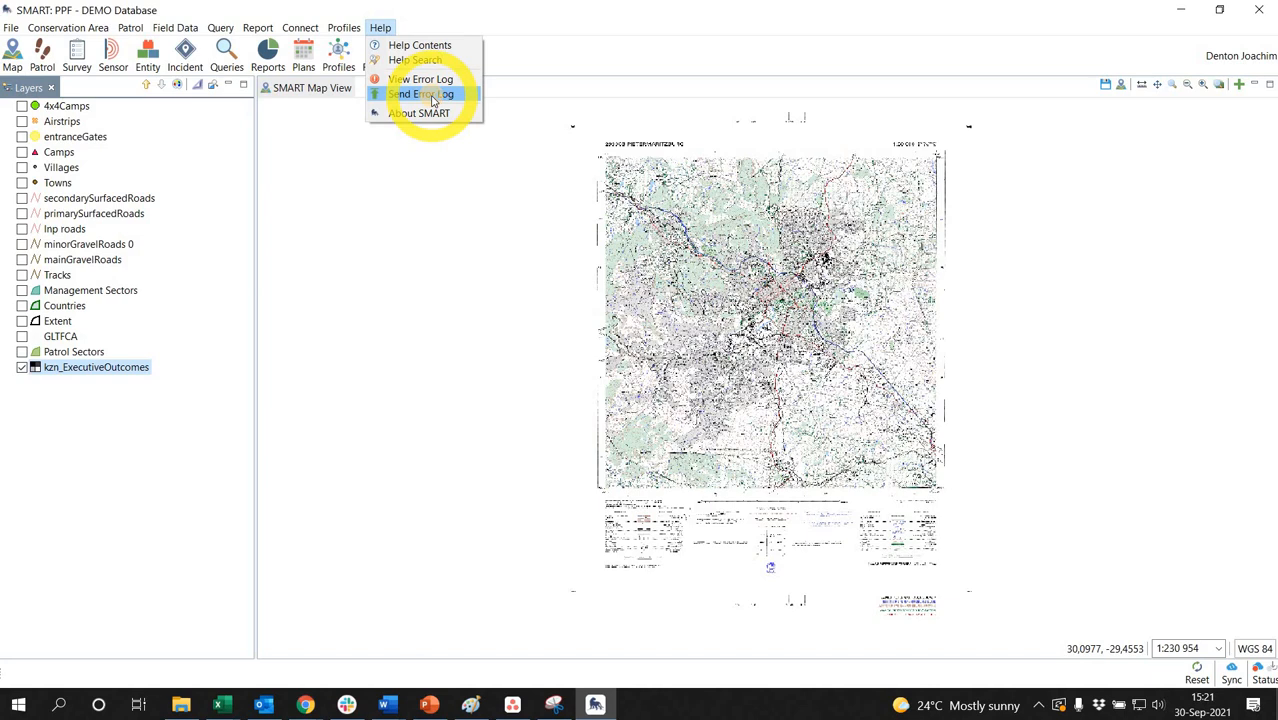
mouse_move(420, 93)
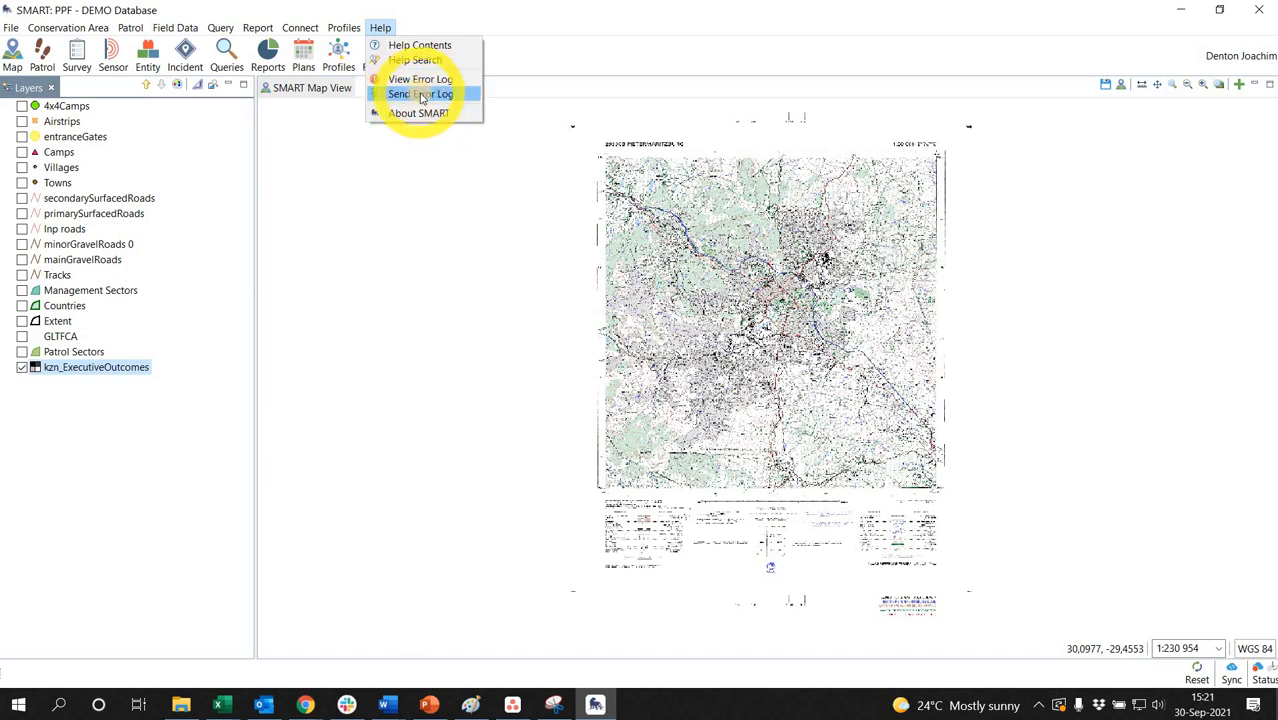
mouse_move(420, 79)
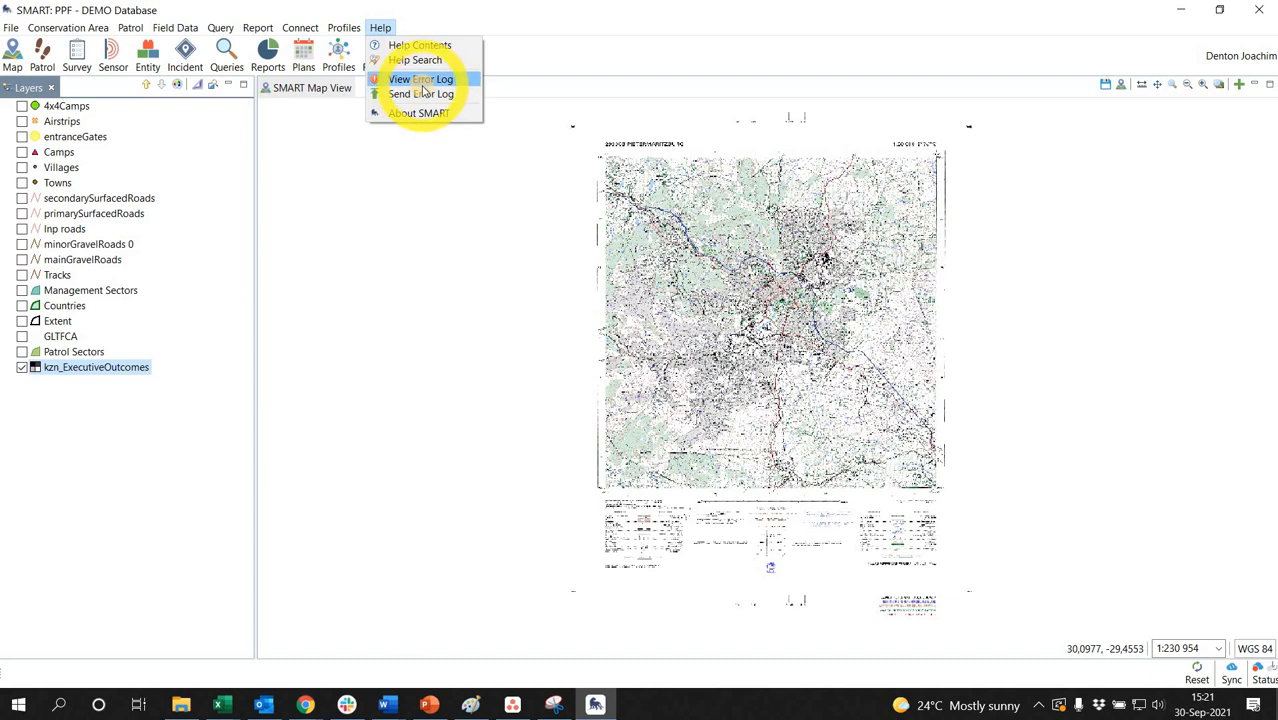
mouse_move(420, 94)
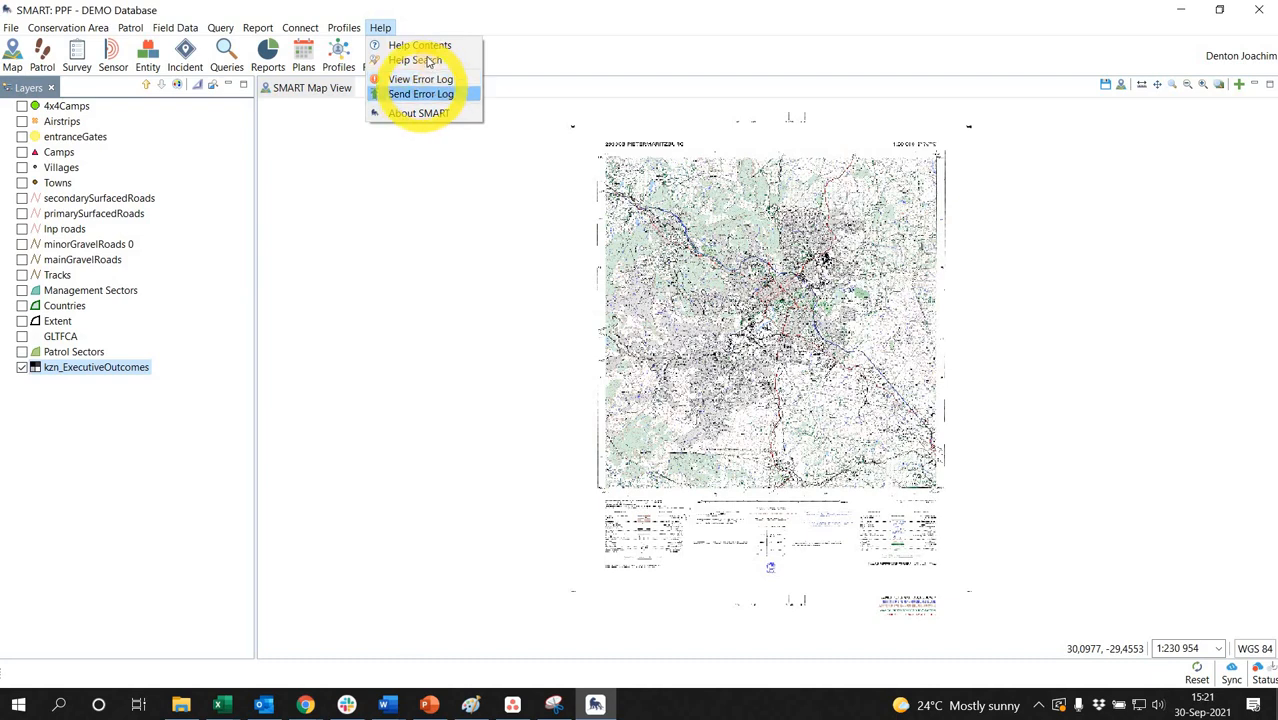
mouse_move(420, 45)
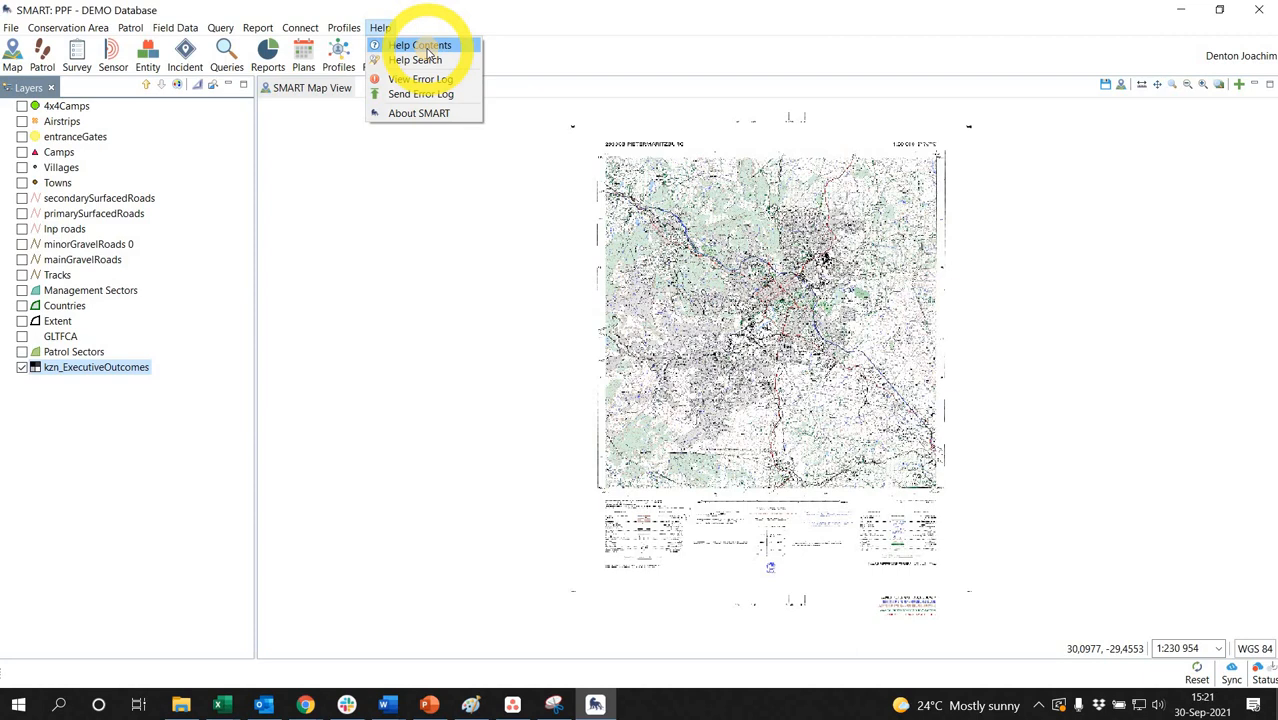
Step: Open Help Contents, raise the window, and expand the BIRT Report Developer Guide topics
left_click(419, 45)
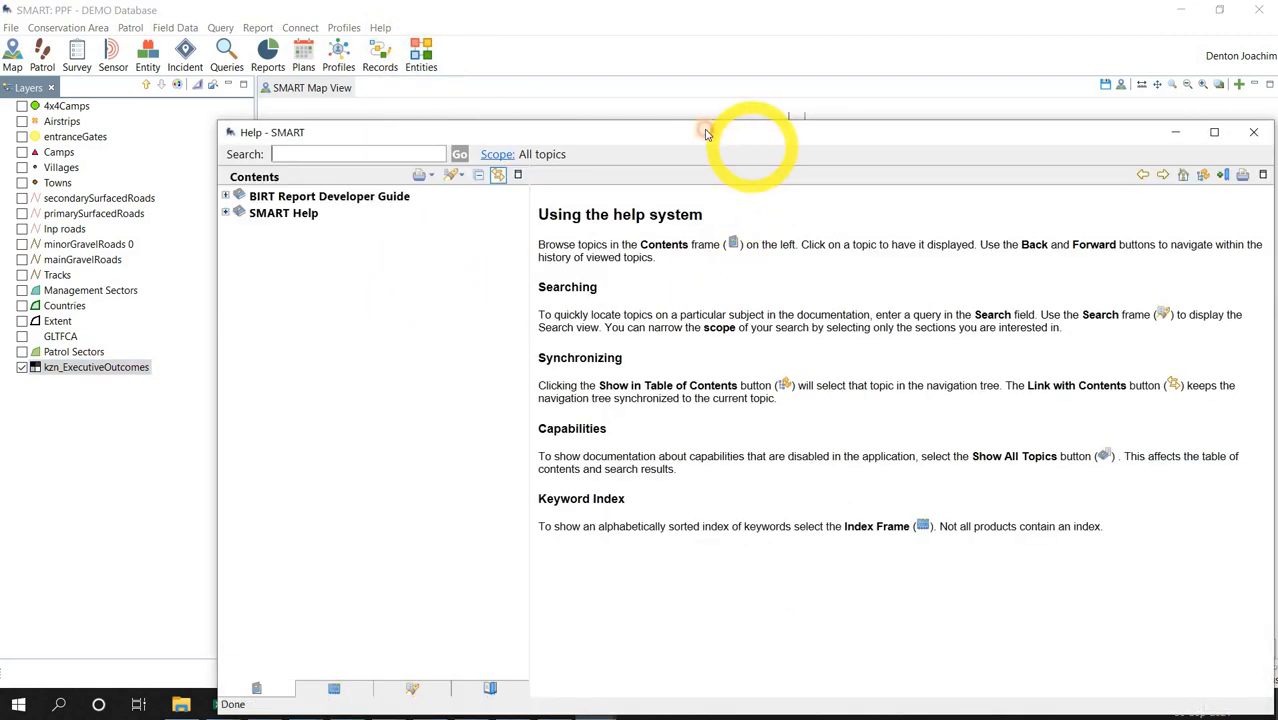
left_click_drag(705, 132, 670, 63)
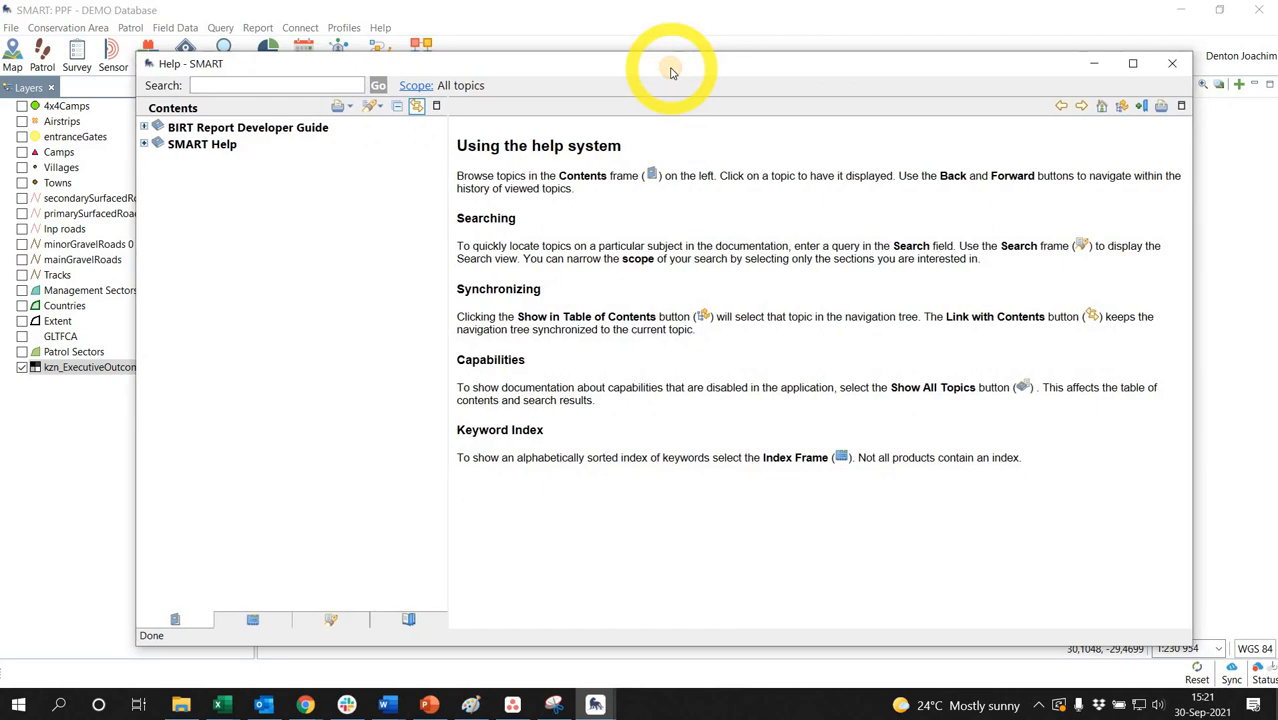
mouse_move(220, 127)
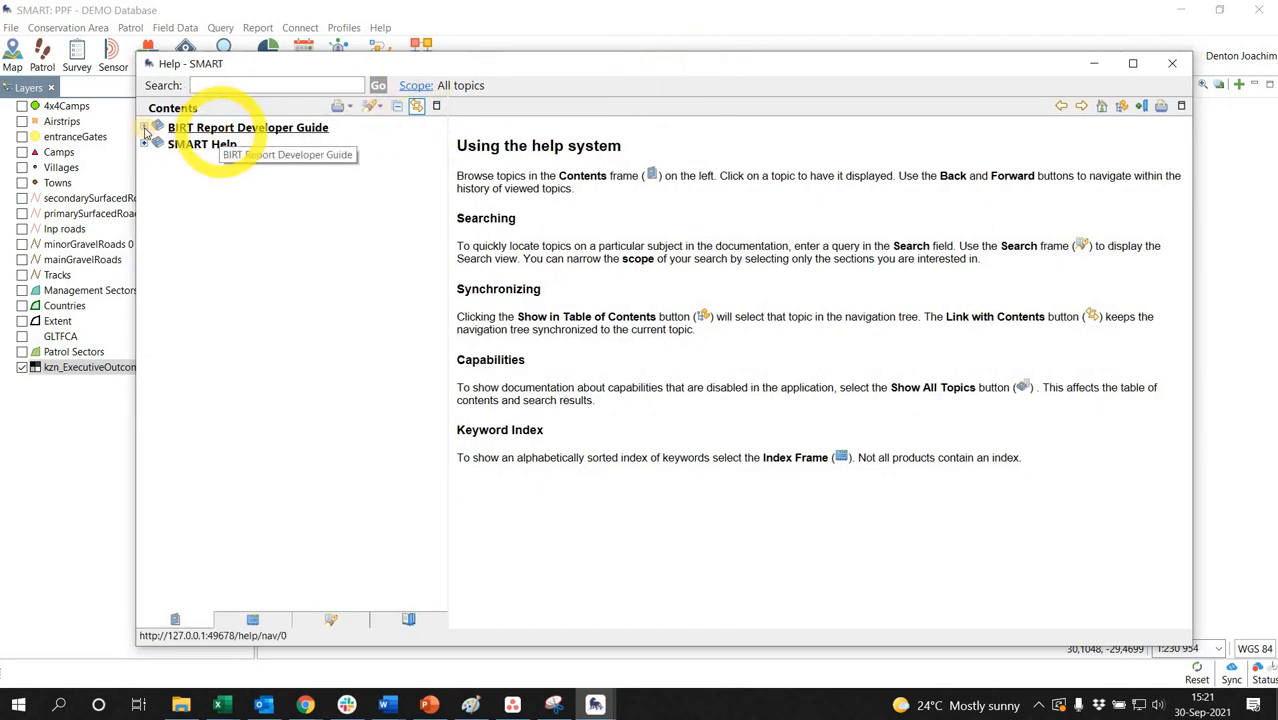
left_click(145, 127)
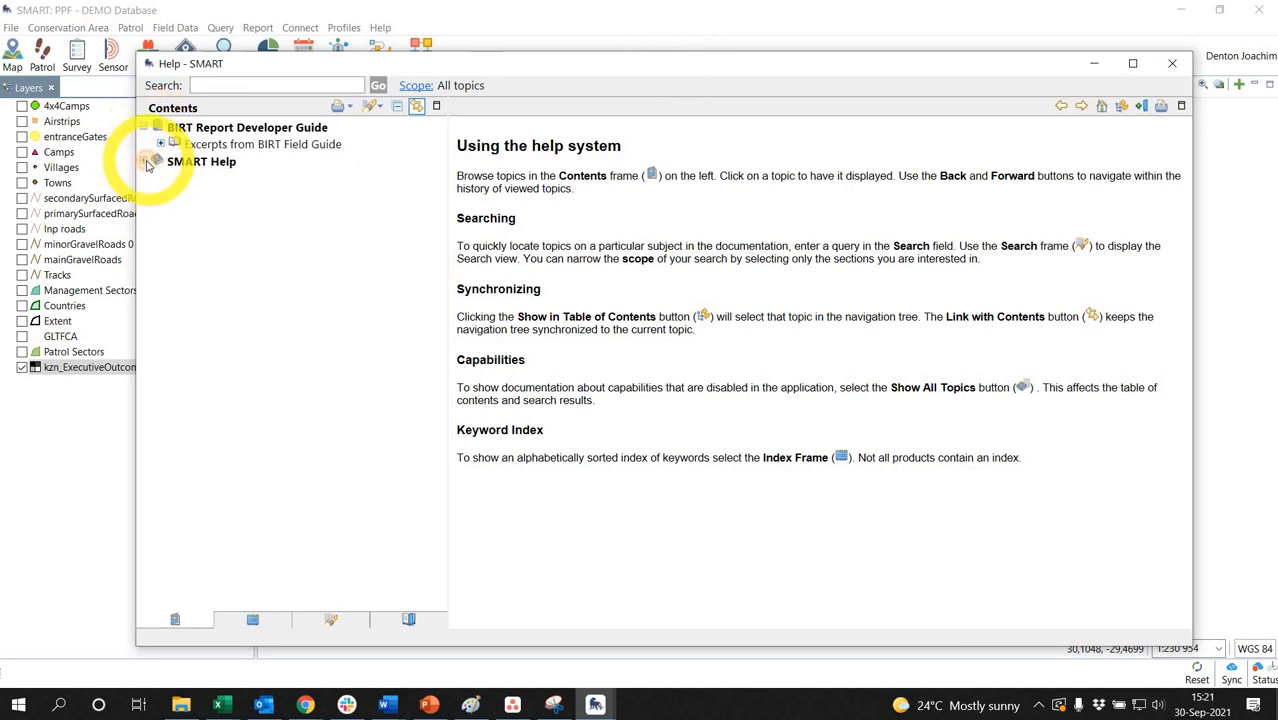
left_click(160, 161)
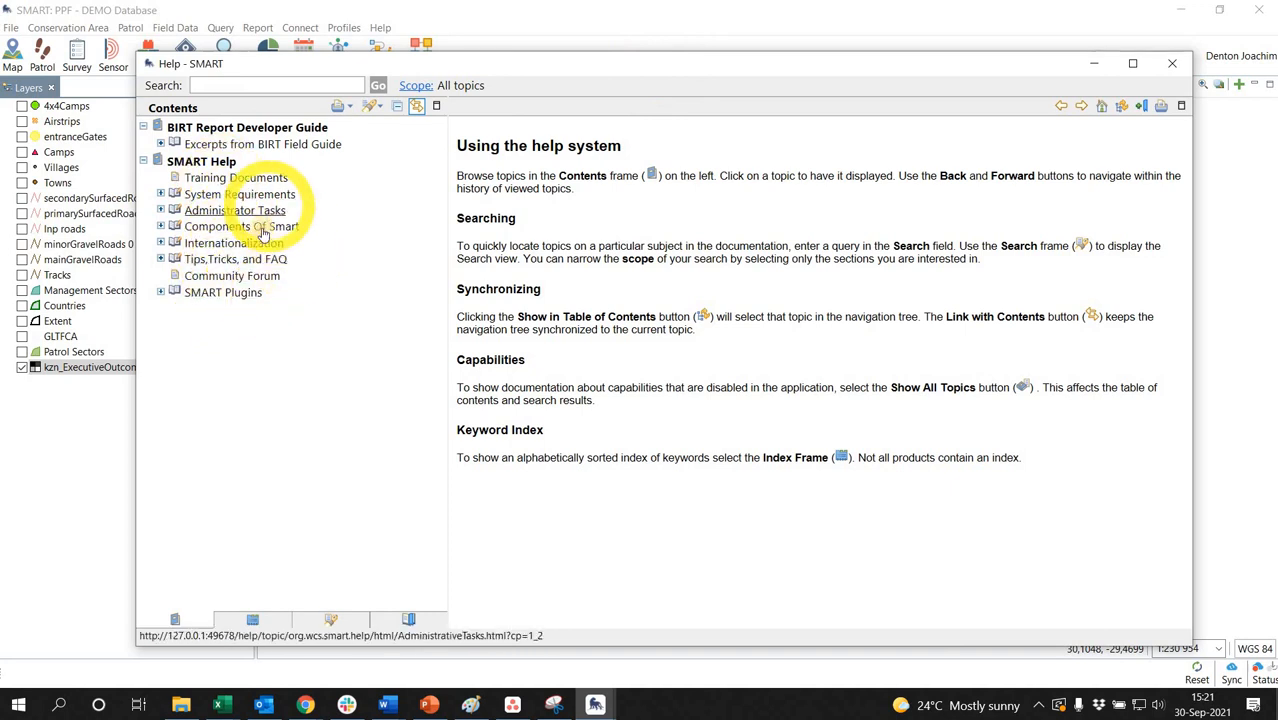
left_click(240, 226)
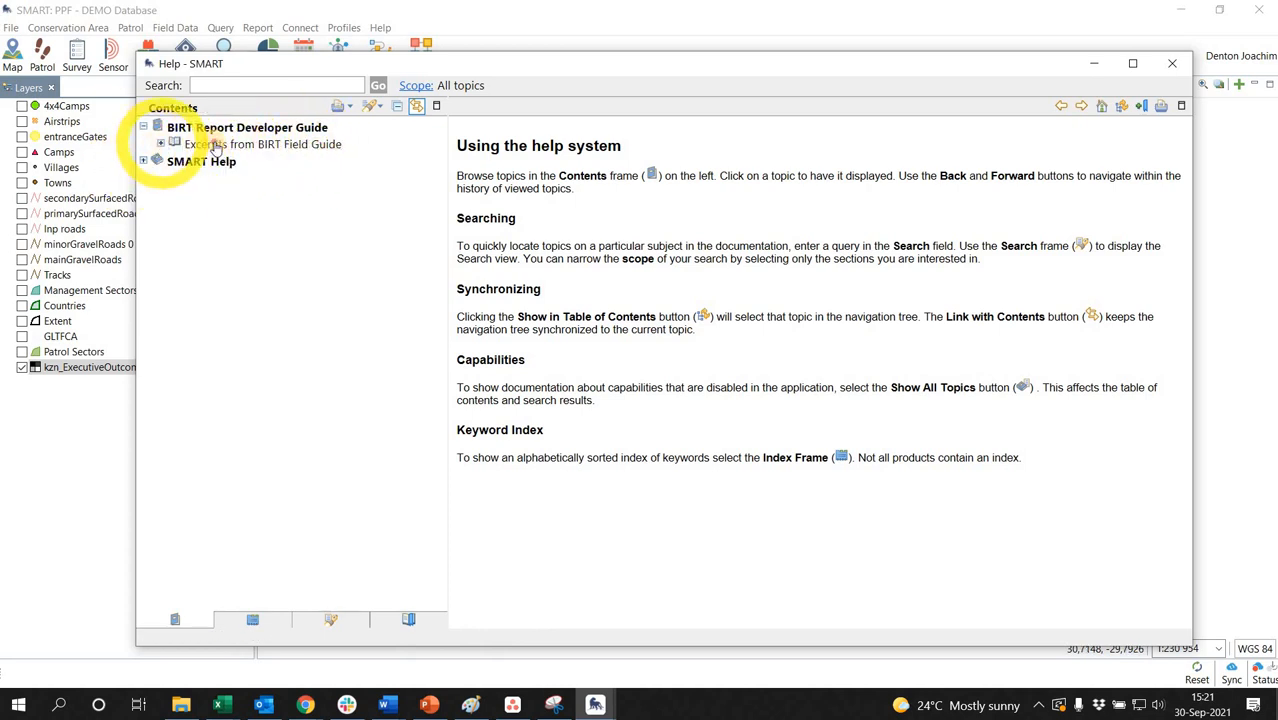
Step: Show the Excerpts from BIRT Field Guide page with its report-building topics
left_click(262, 144)
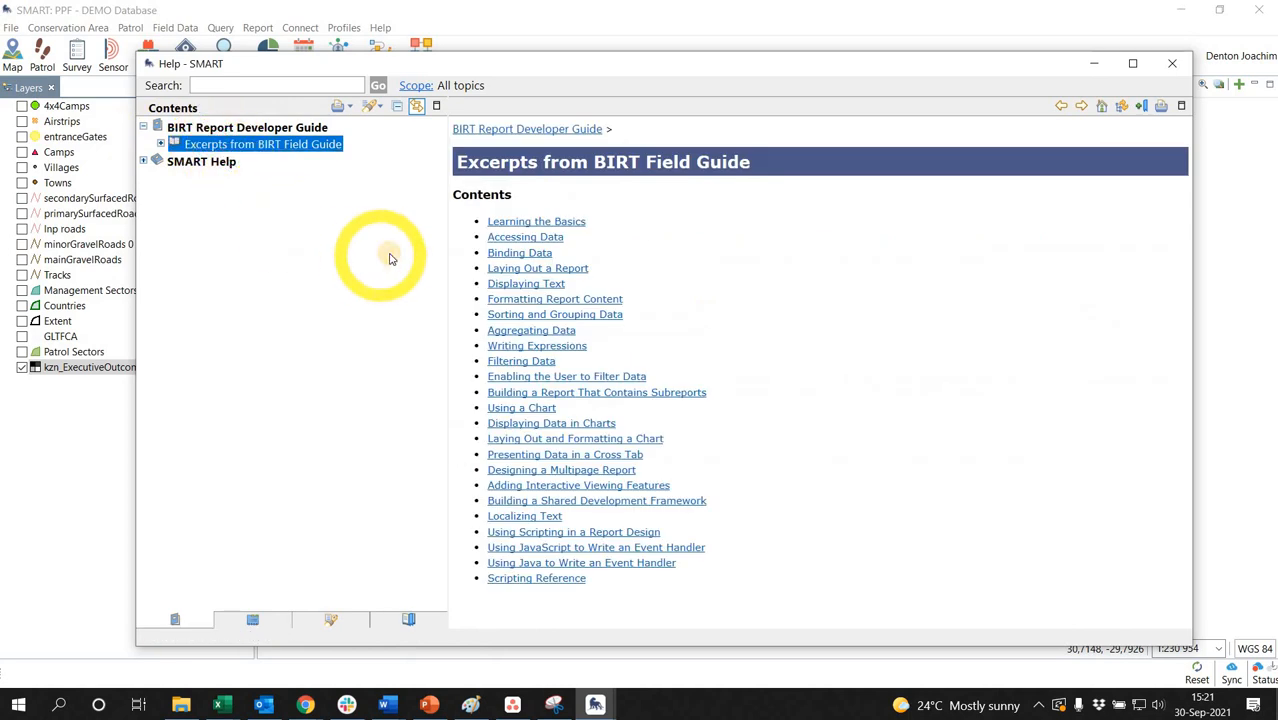
mouse_move(611, 268)
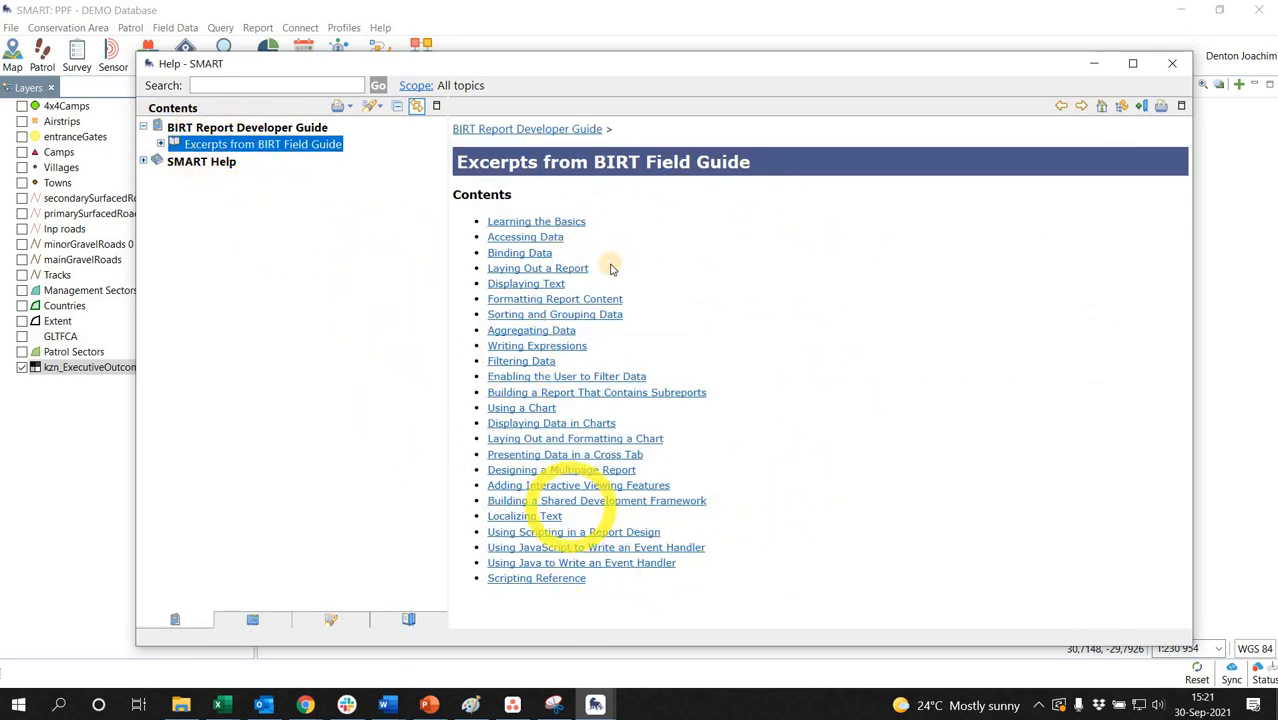
mouse_move(745, 327)
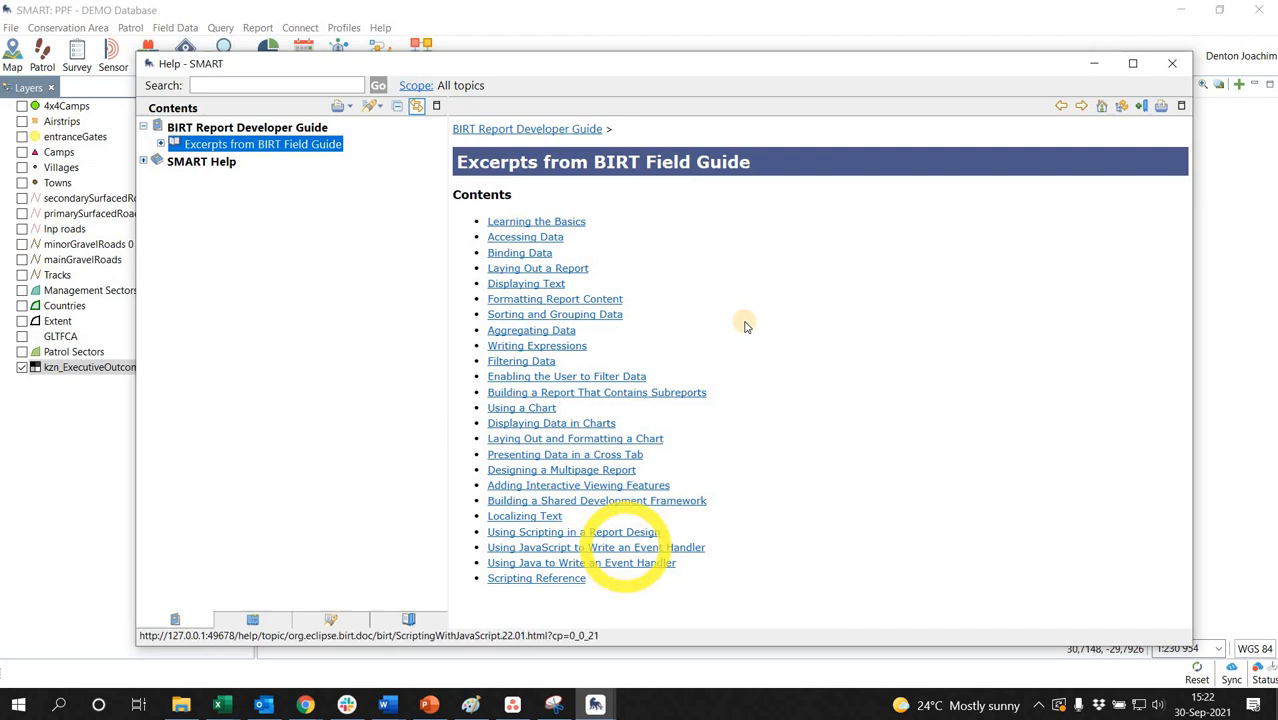
mouse_move(745, 325)
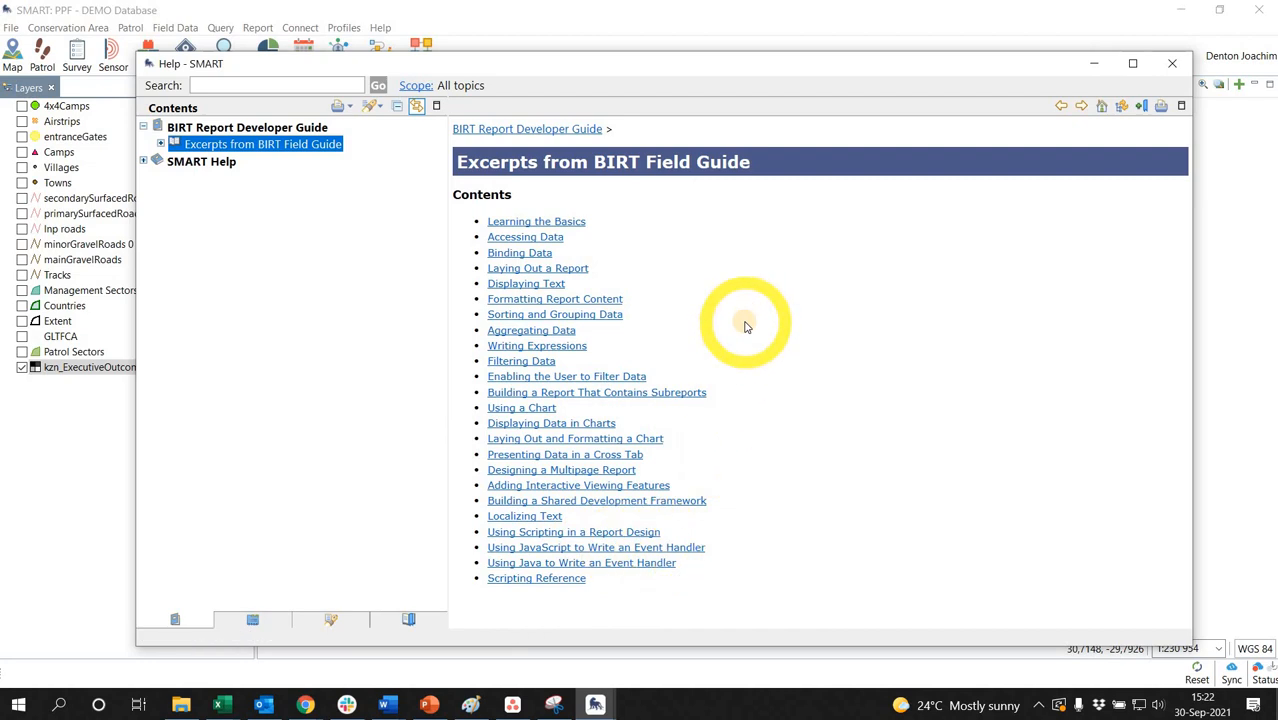
mouse_move(578, 485)
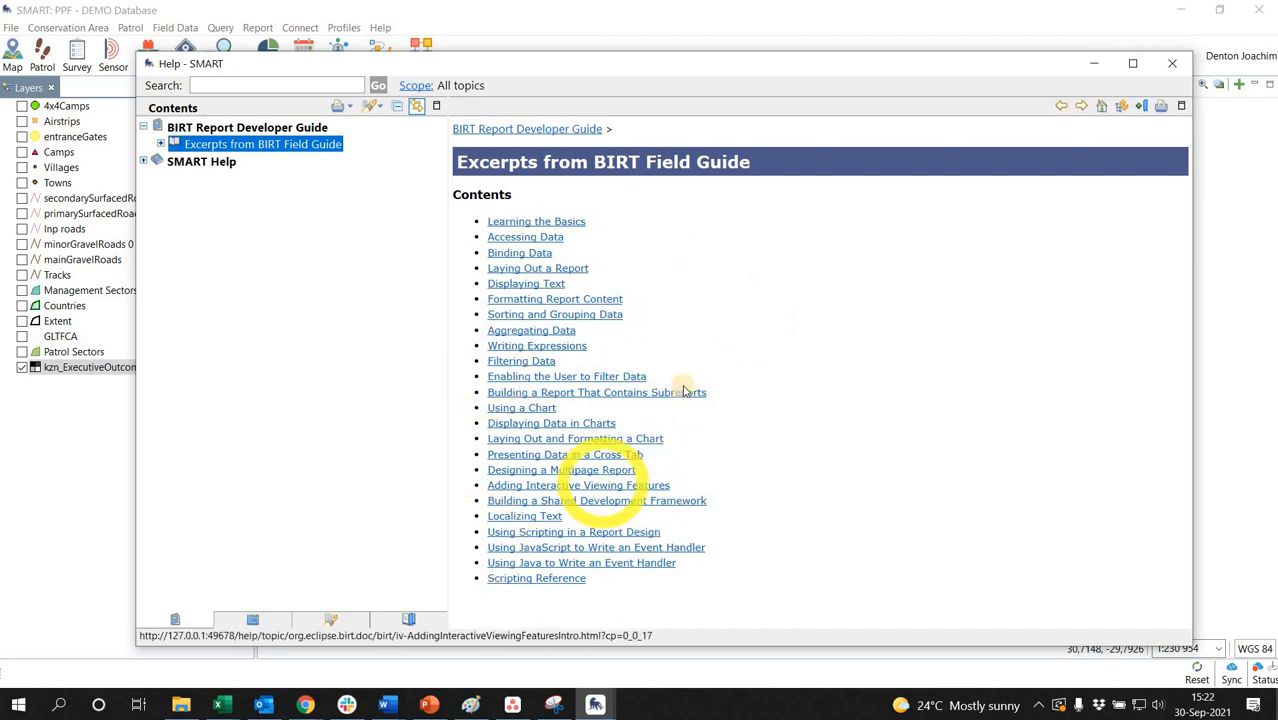
mouse_move(683, 383)
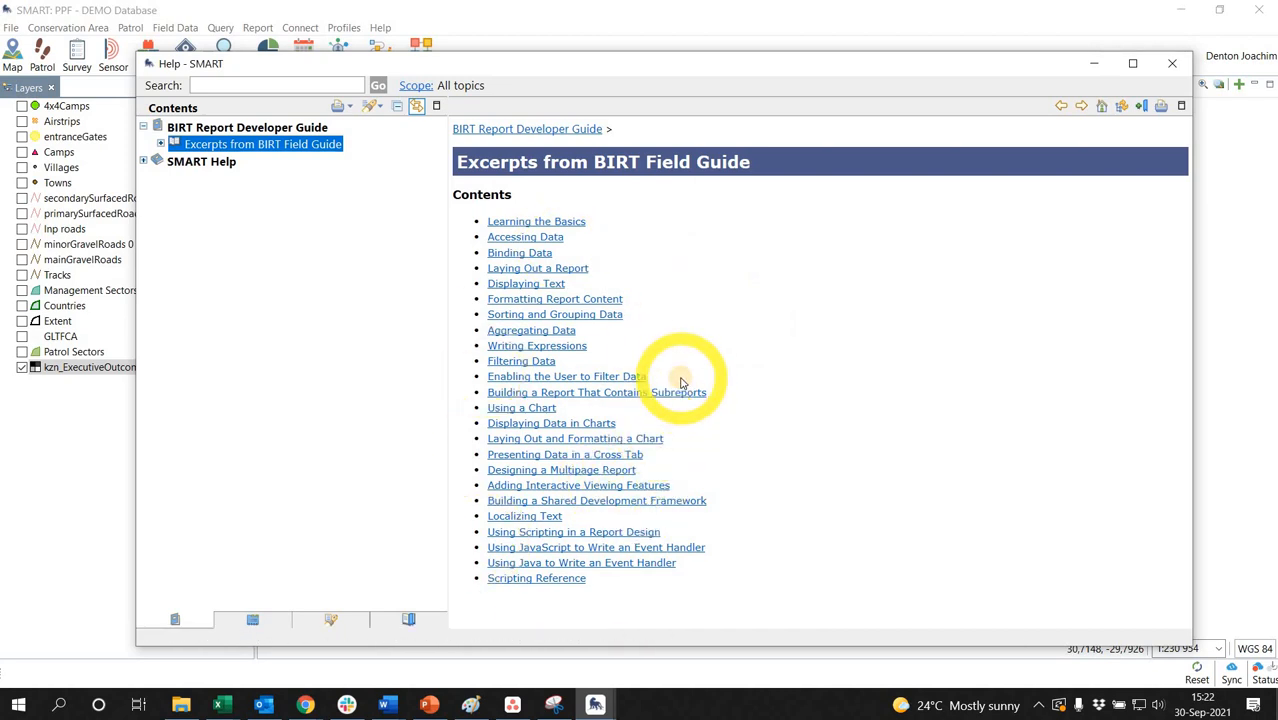
mouse_move(697, 385)
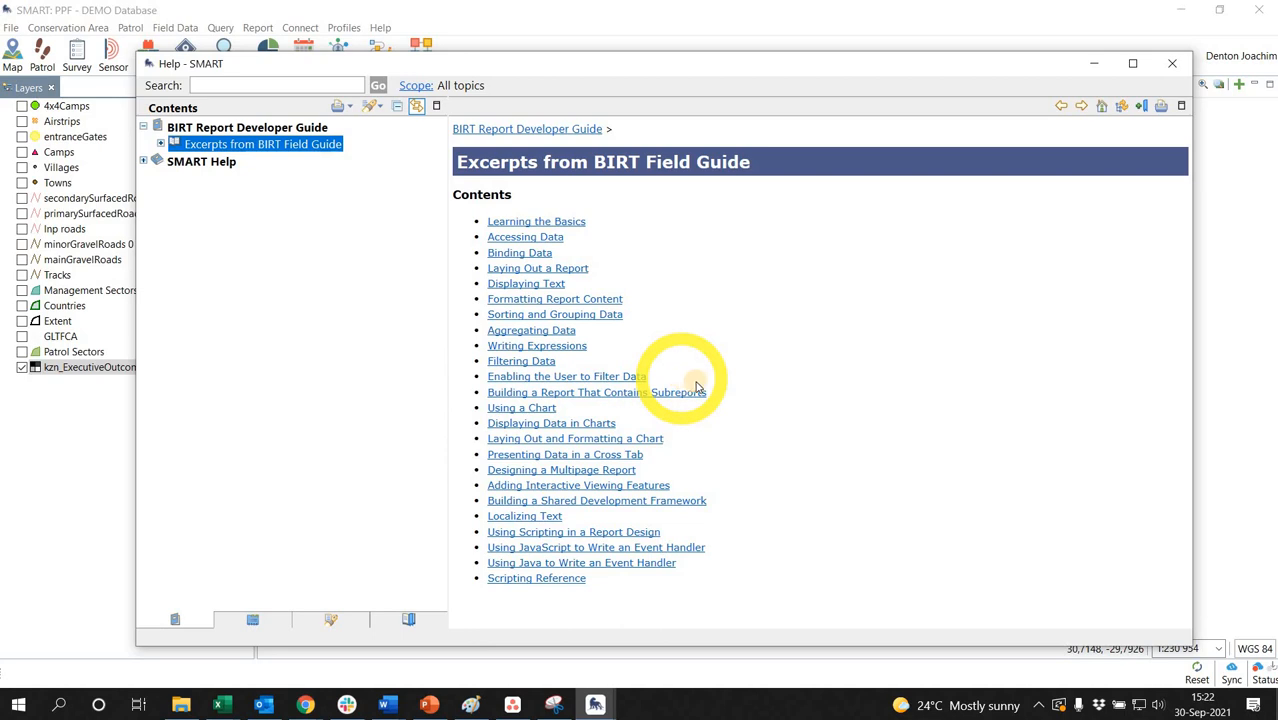
mouse_move(695, 393)
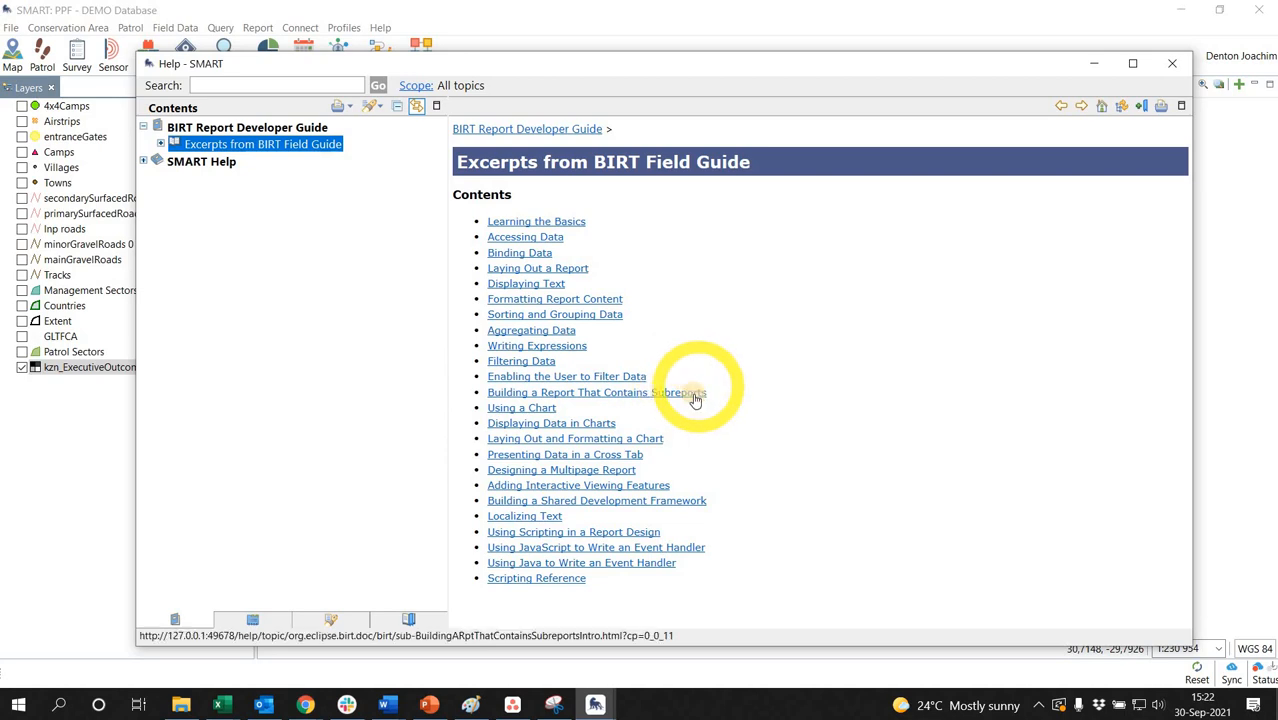
mouse_move(715, 447)
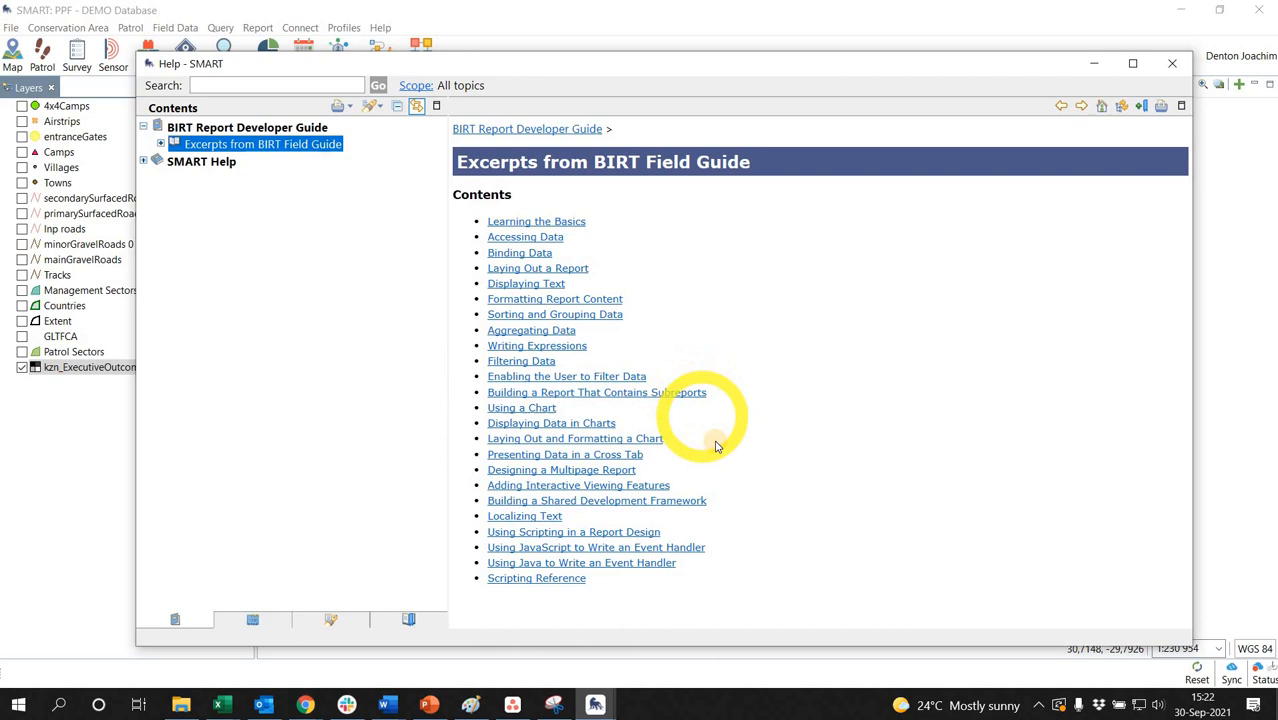
mouse_move(730, 425)
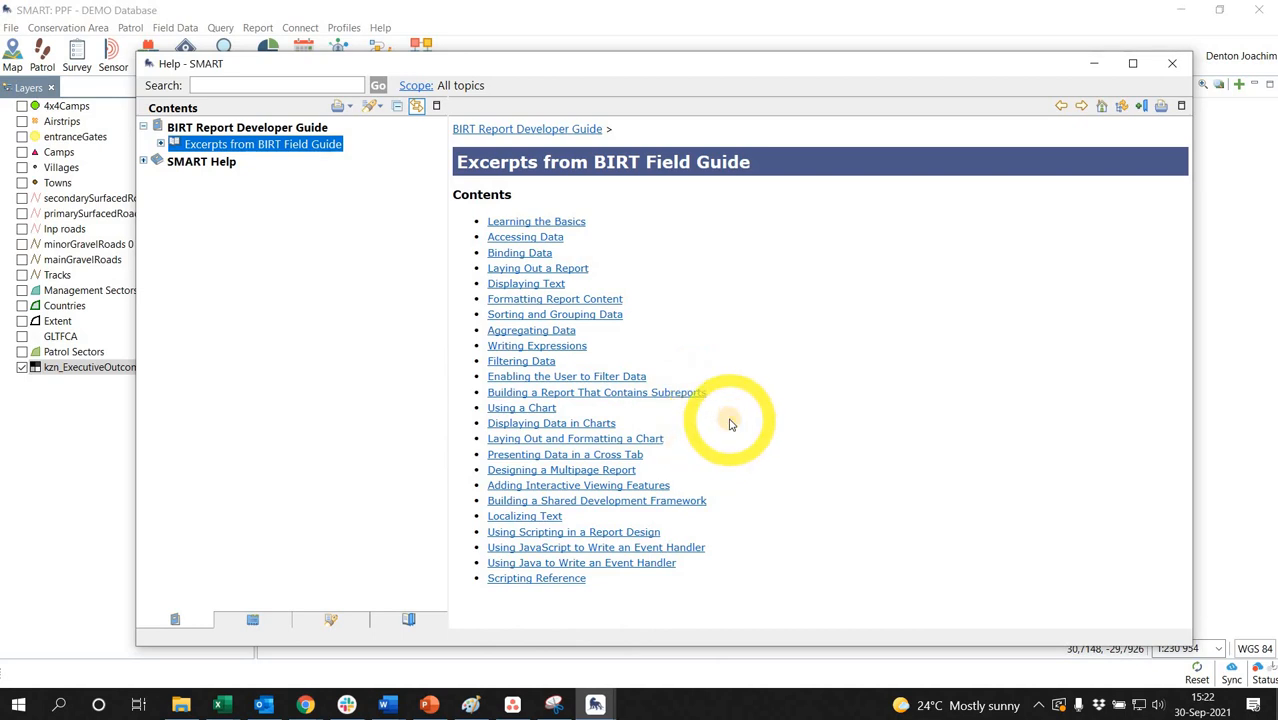
mouse_move(510, 525)
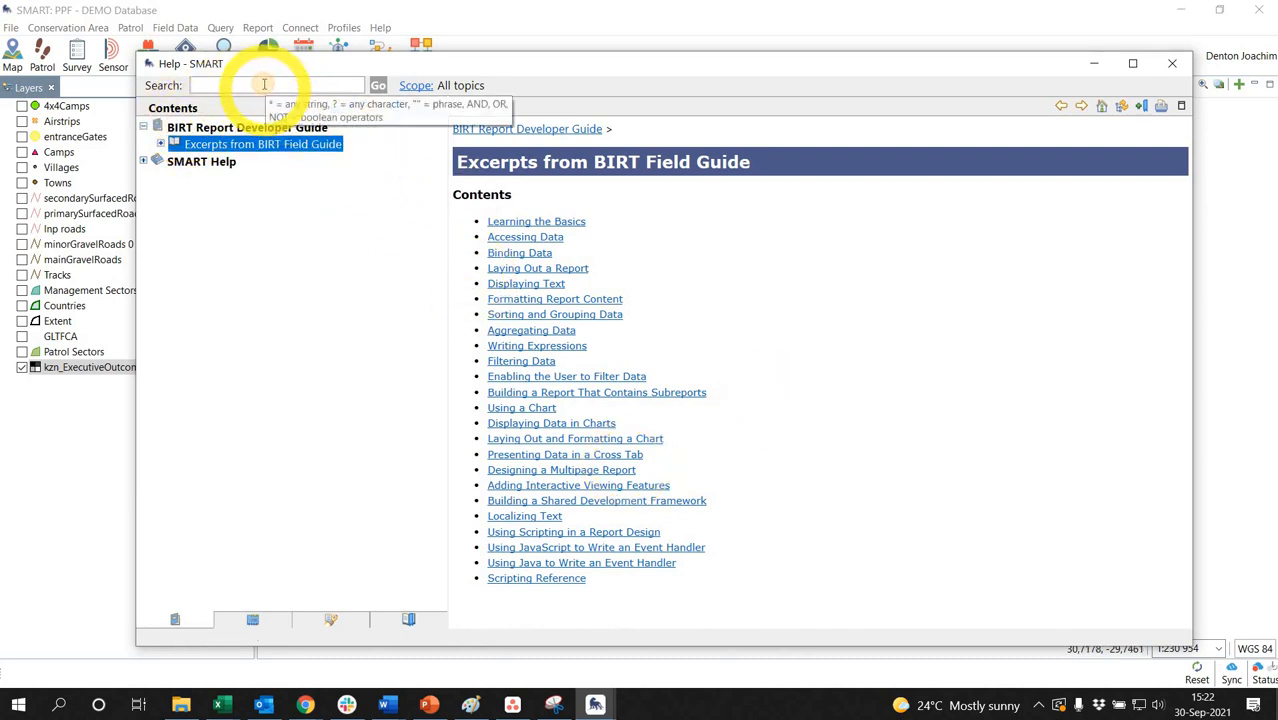
Step: Search the help for 'Data cubes' and dismiss the table of contents warning
type("Data cube")
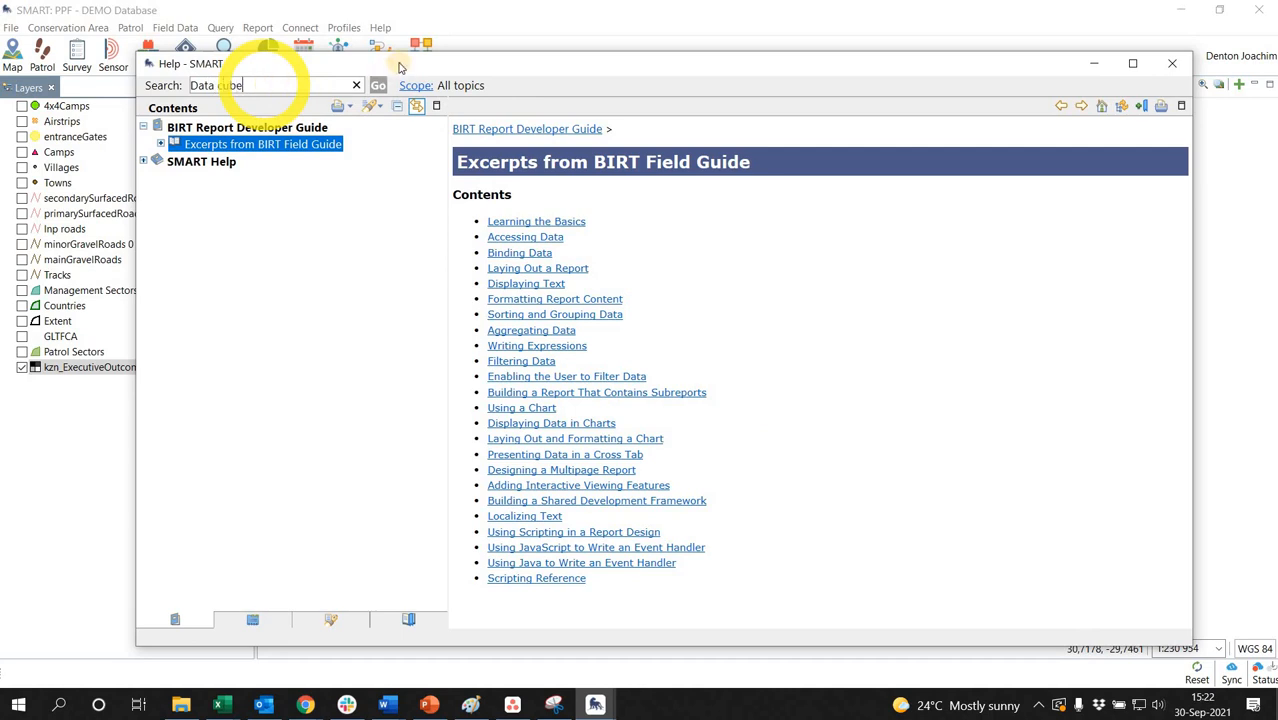
left_click(378, 85)
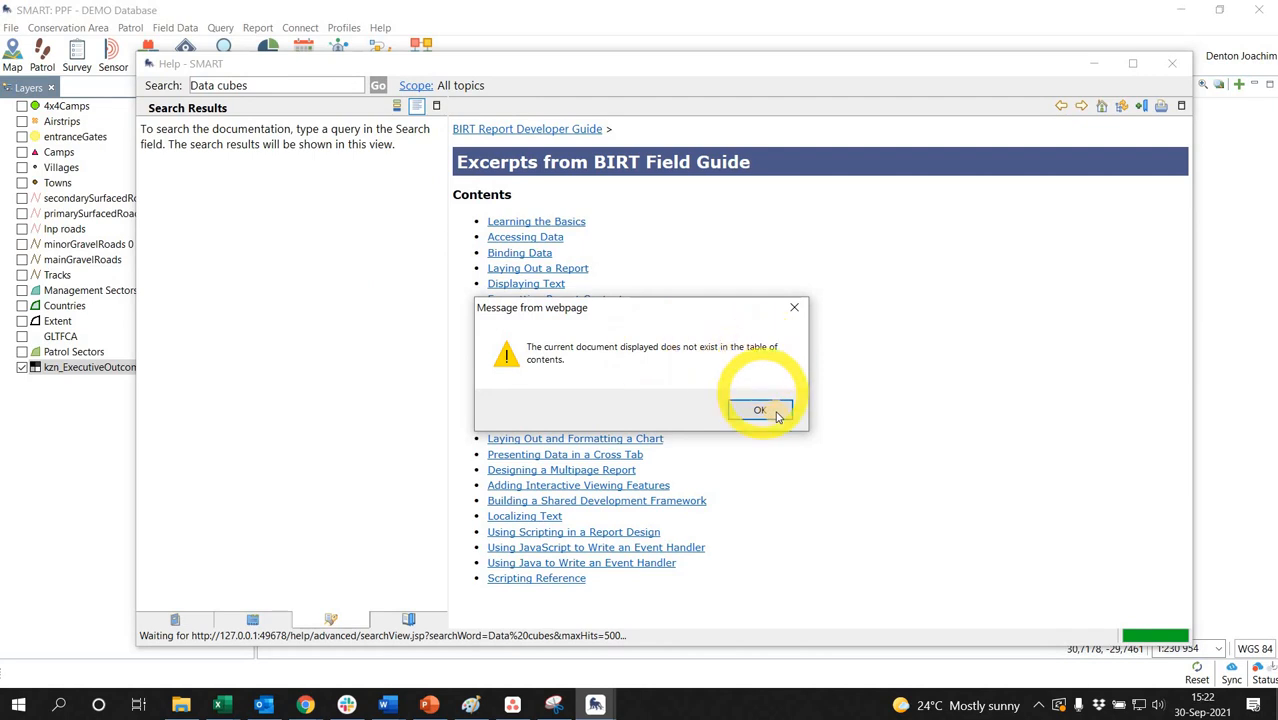
left_click(759, 410)
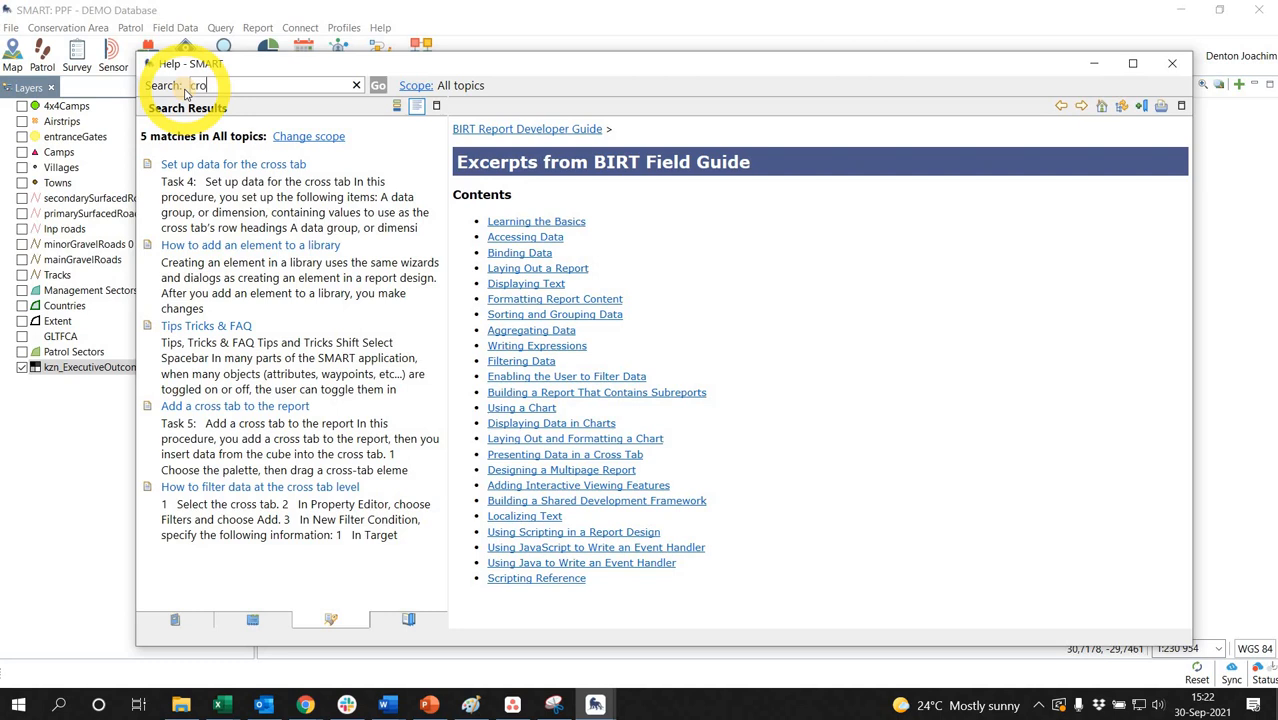
Step: Search the help for 'cross tabs' and open the Creating a cross tab tutorial
type("cross tabs")
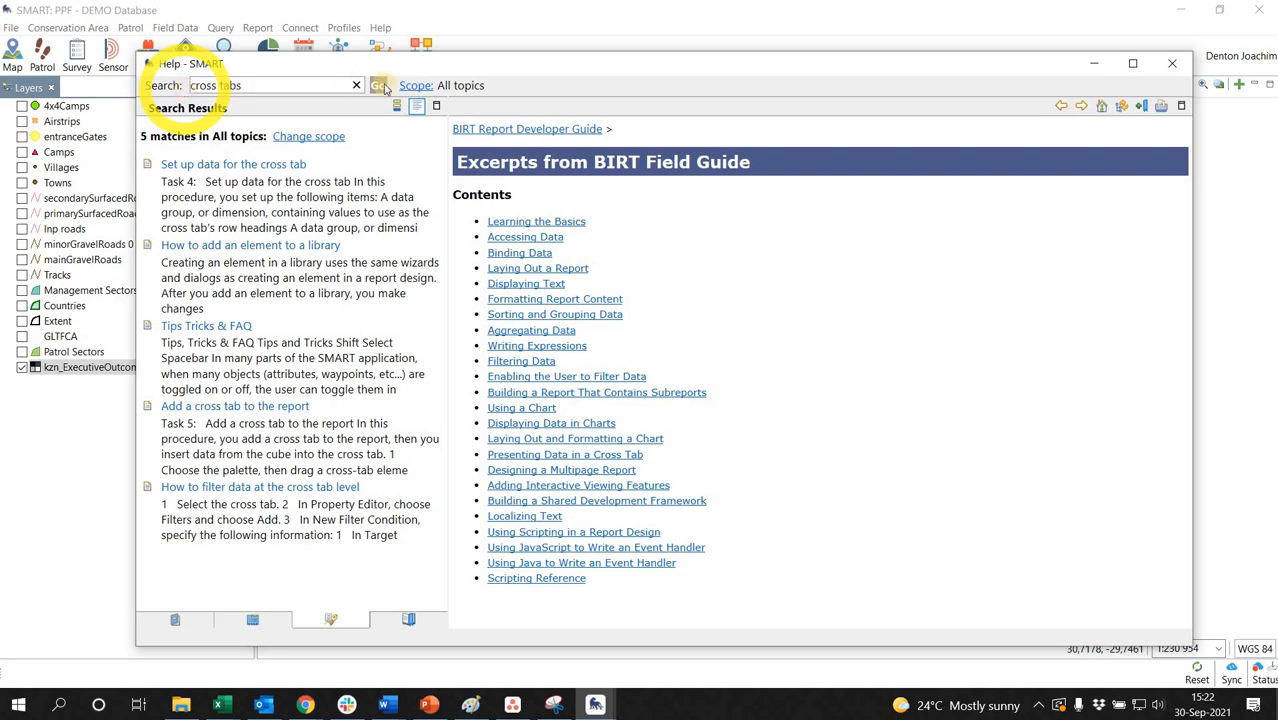
left_click(378, 85)
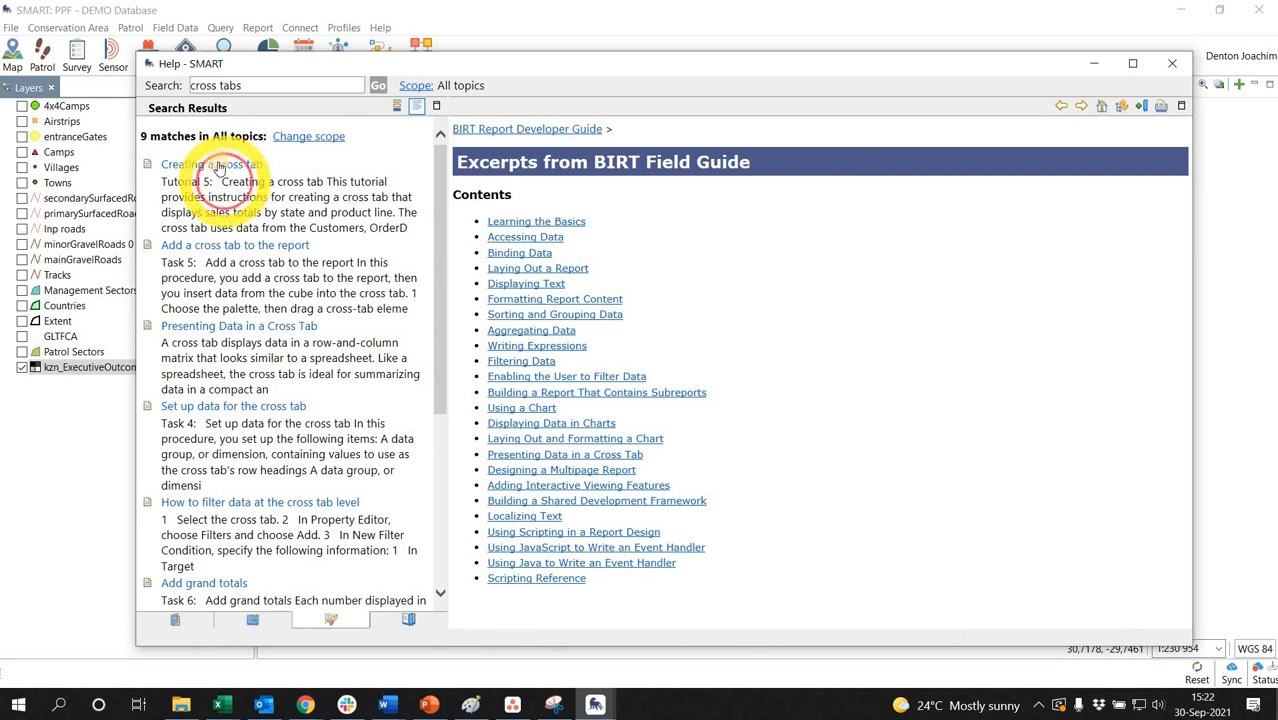
left_click(211, 164)
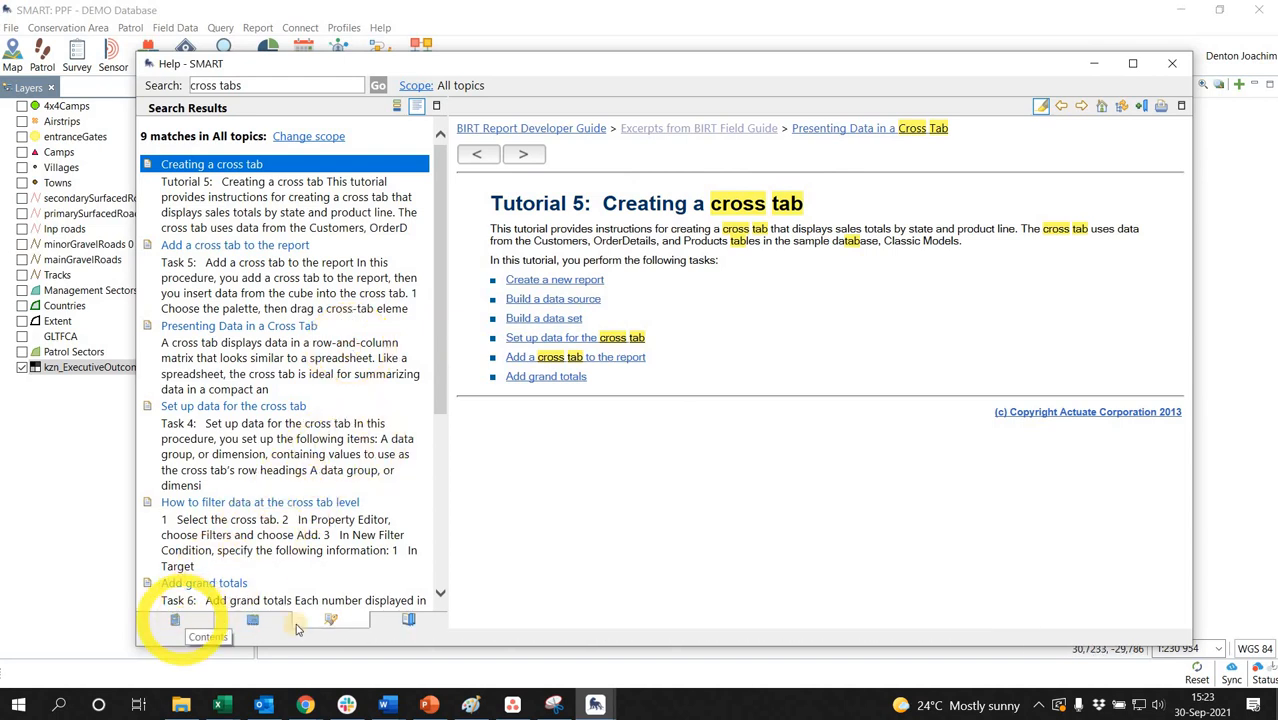
mouse_move(192, 620)
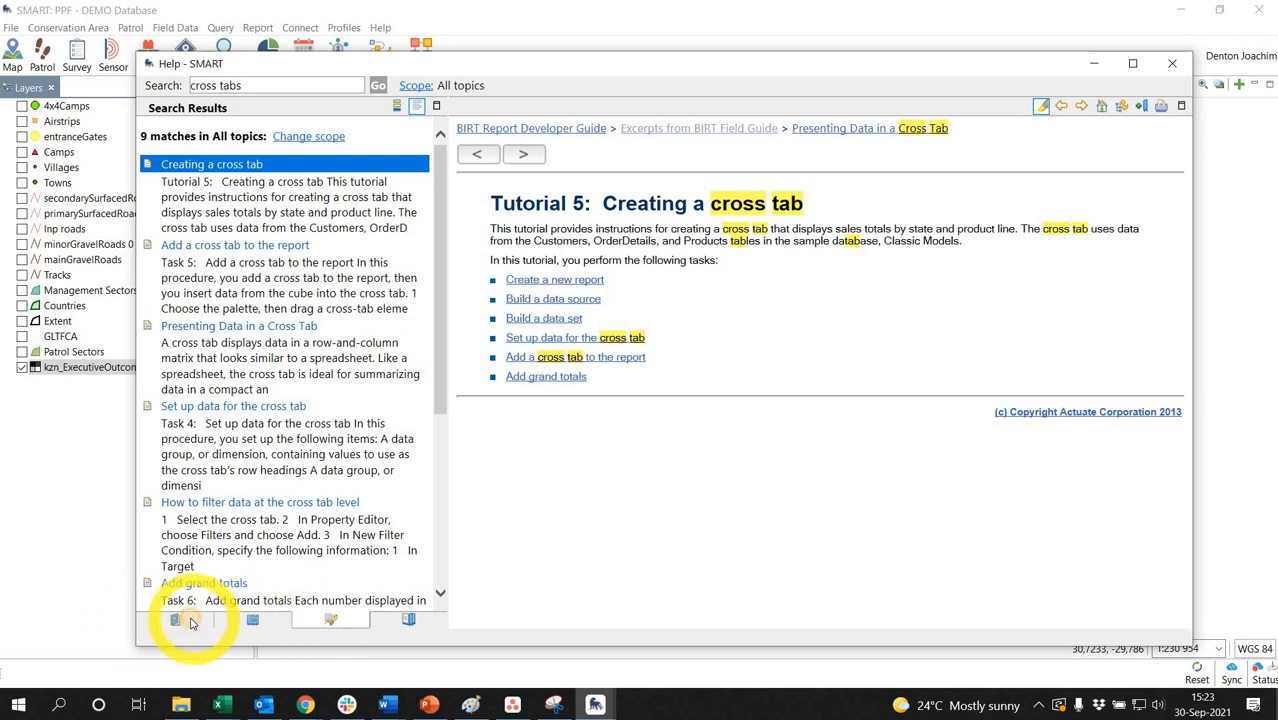
Step: From the contents tree, browse past Filtering Data to Presenting Data in a Cross Tab
left_click(175, 620)
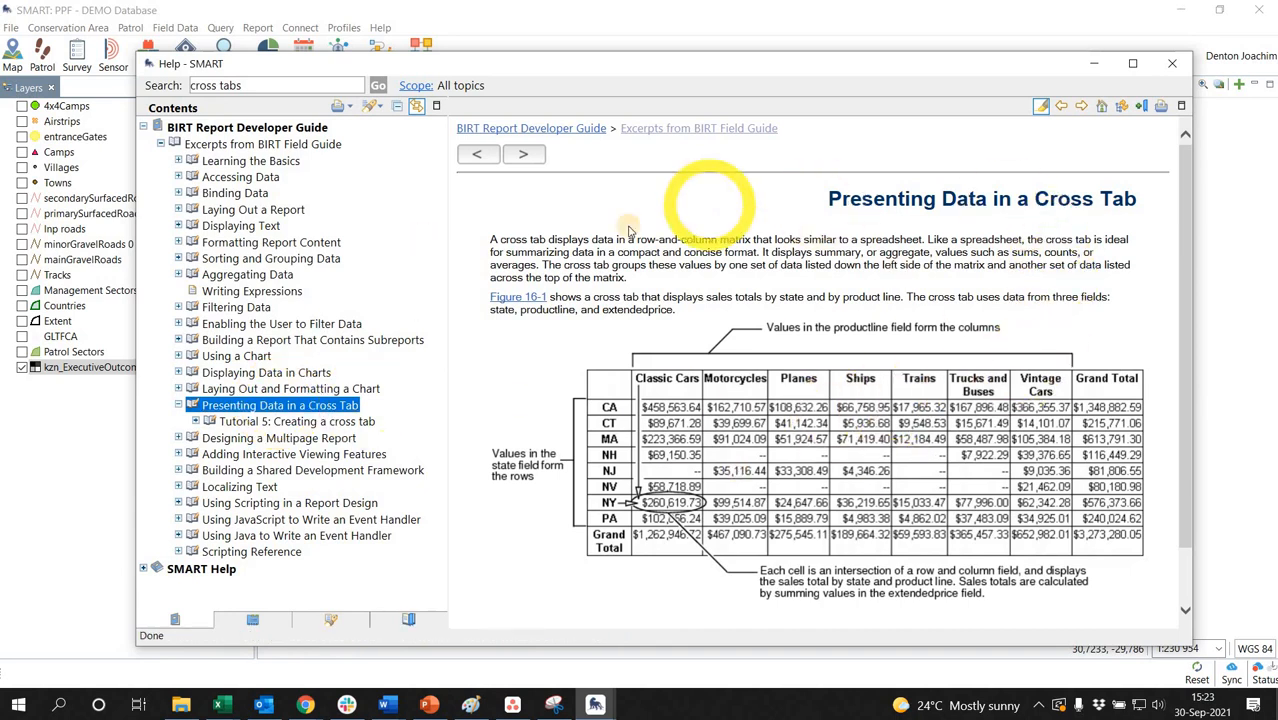
mouse_move(763, 278)
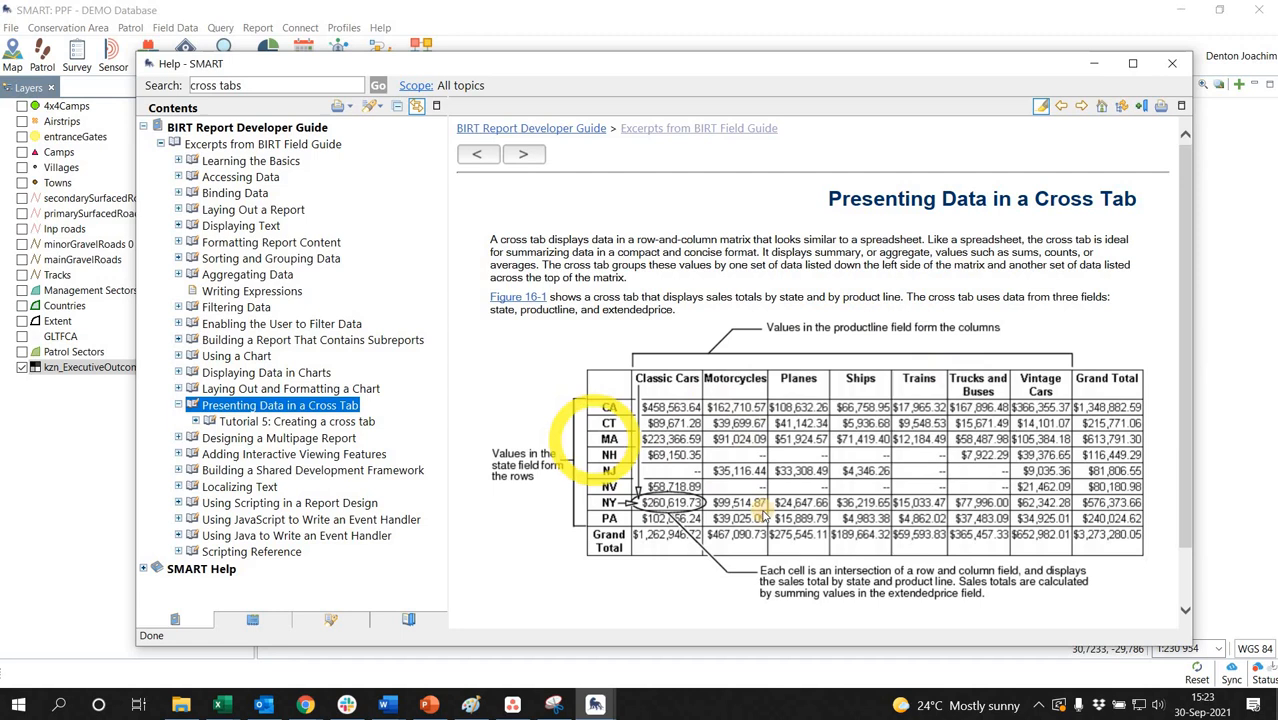
scroll("down", 3)
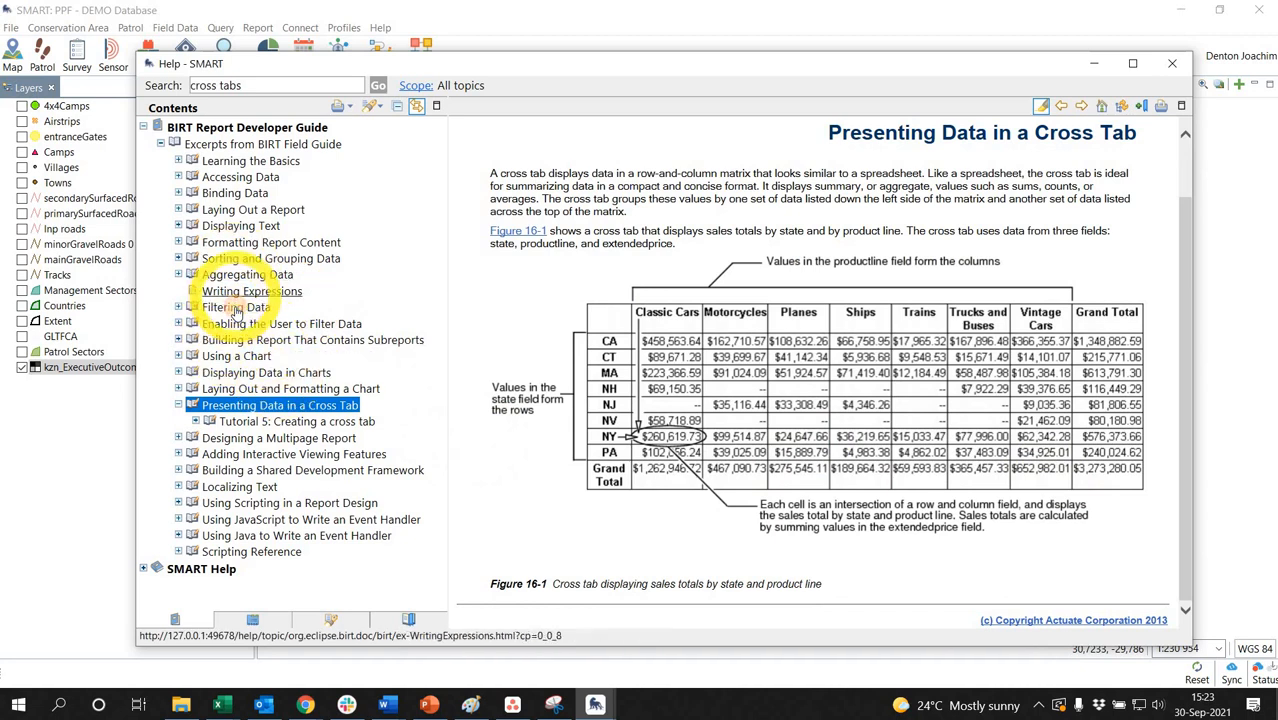
left_click(235, 307)
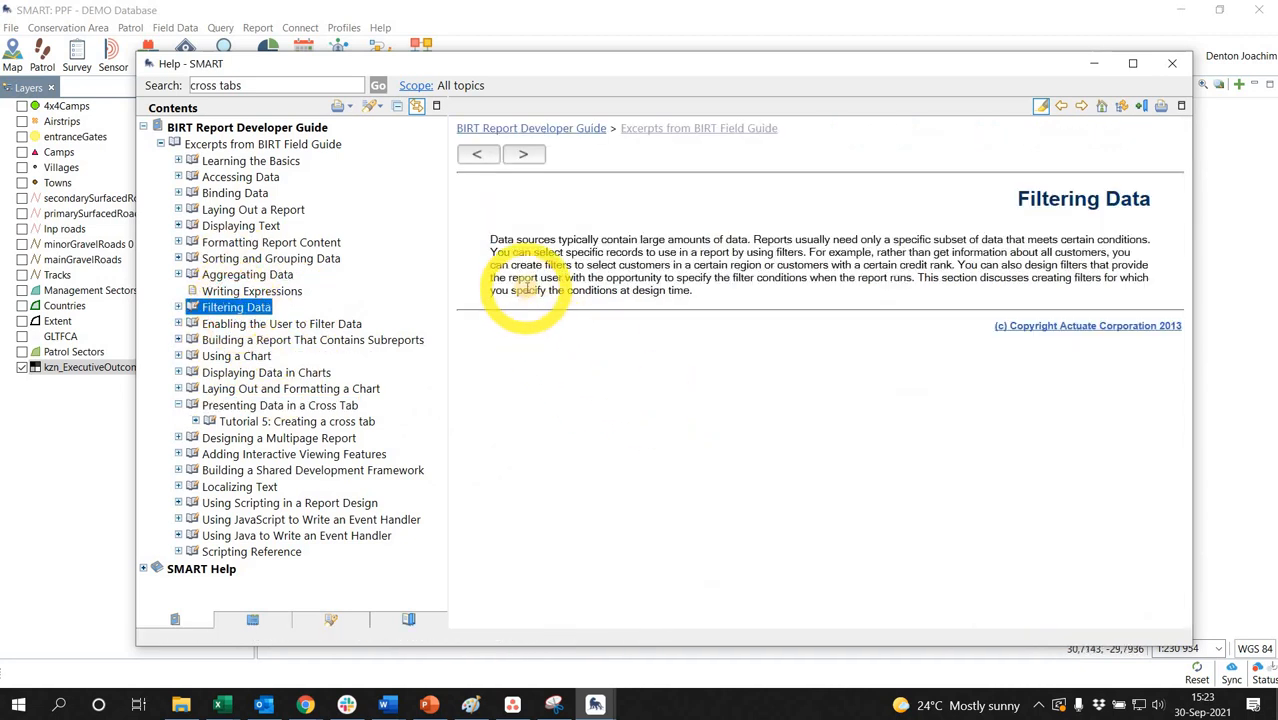
mouse_move(965, 325)
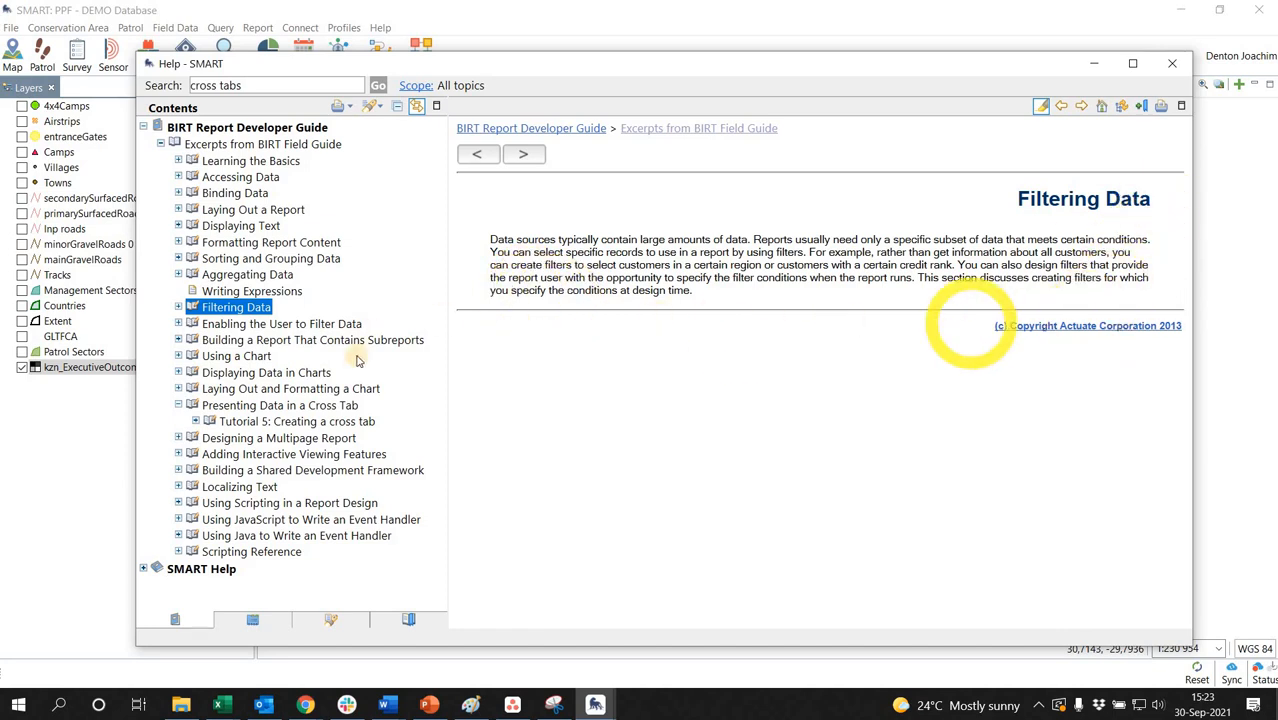
mouse_move(275, 420)
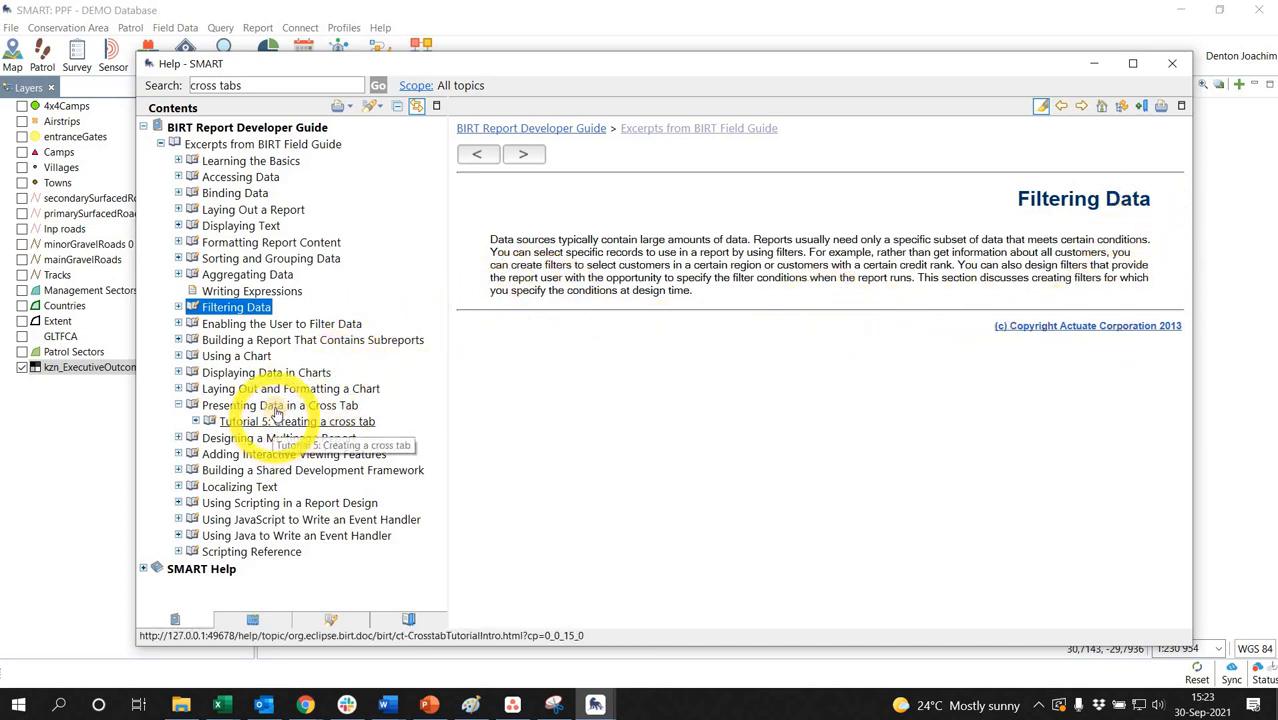
left_click(280, 405)
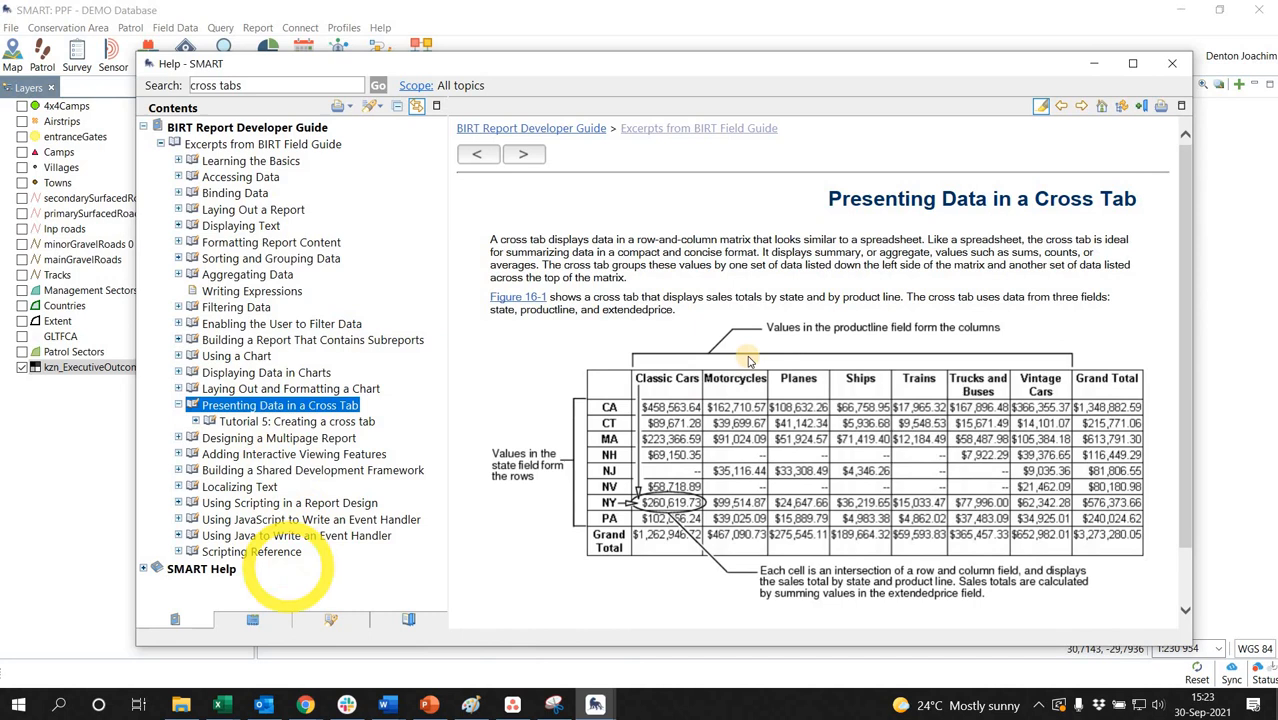